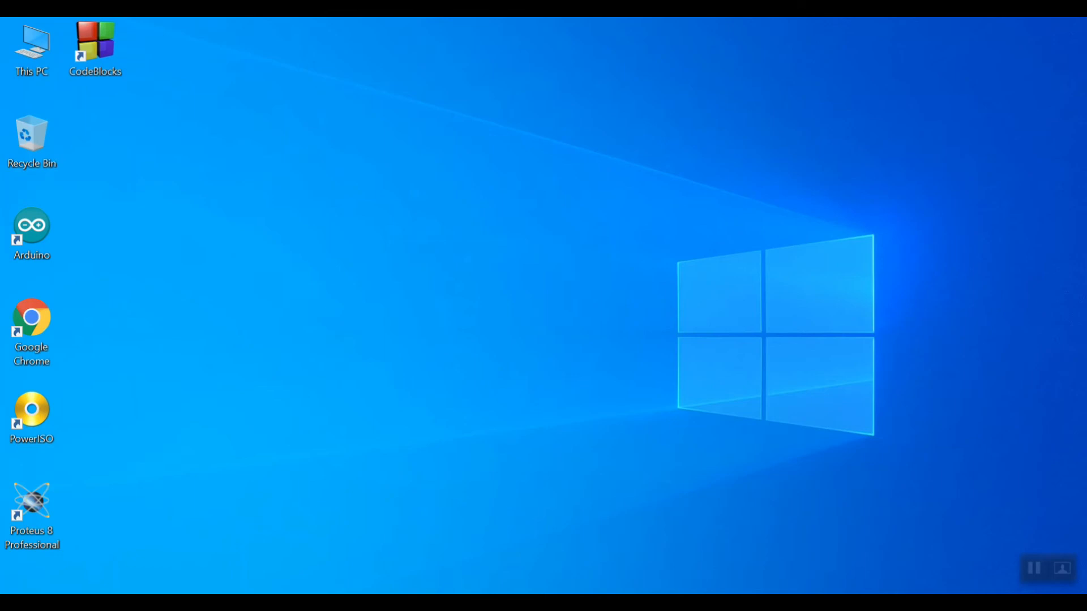
mouse_move(388, 494)
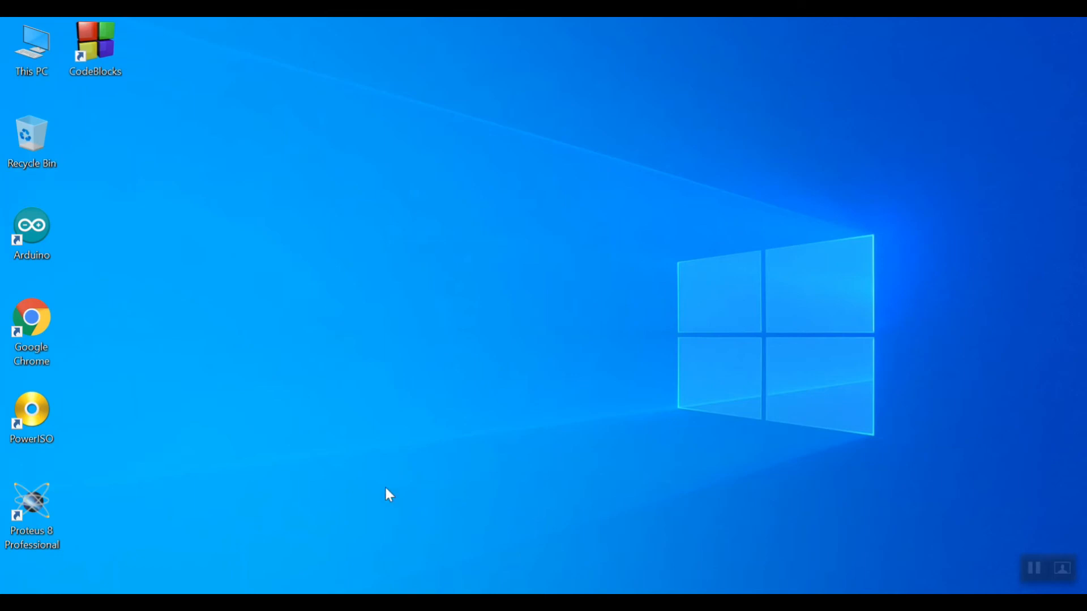
Launch Code::Blocks from its desktop shortcut
double_click(96, 41)
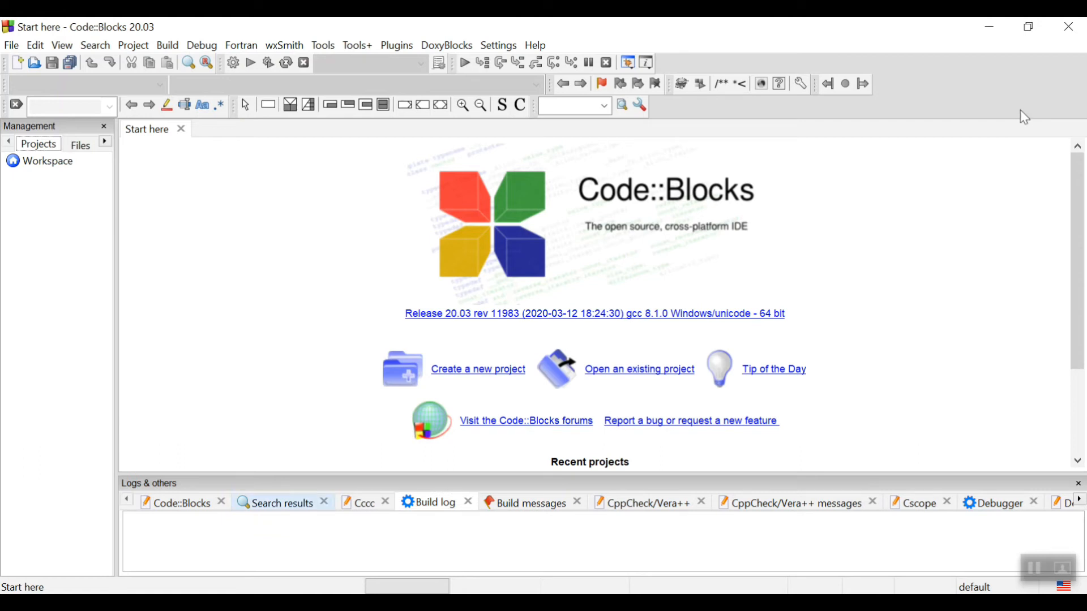
mouse_move(865, 118)
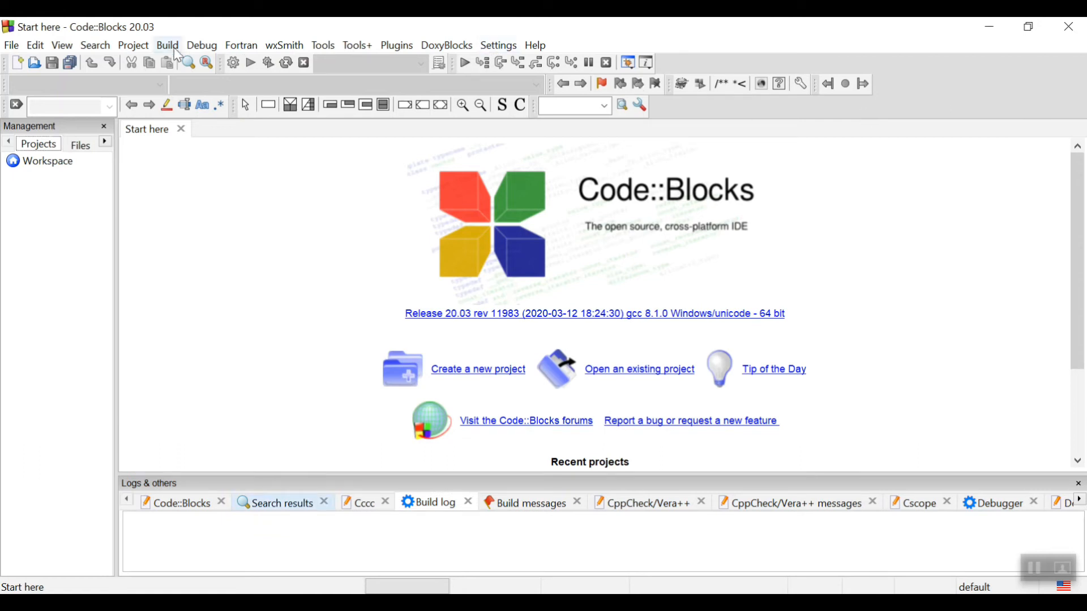
Create a new project from the MCS51 Project template and start its wizard
click(10, 46)
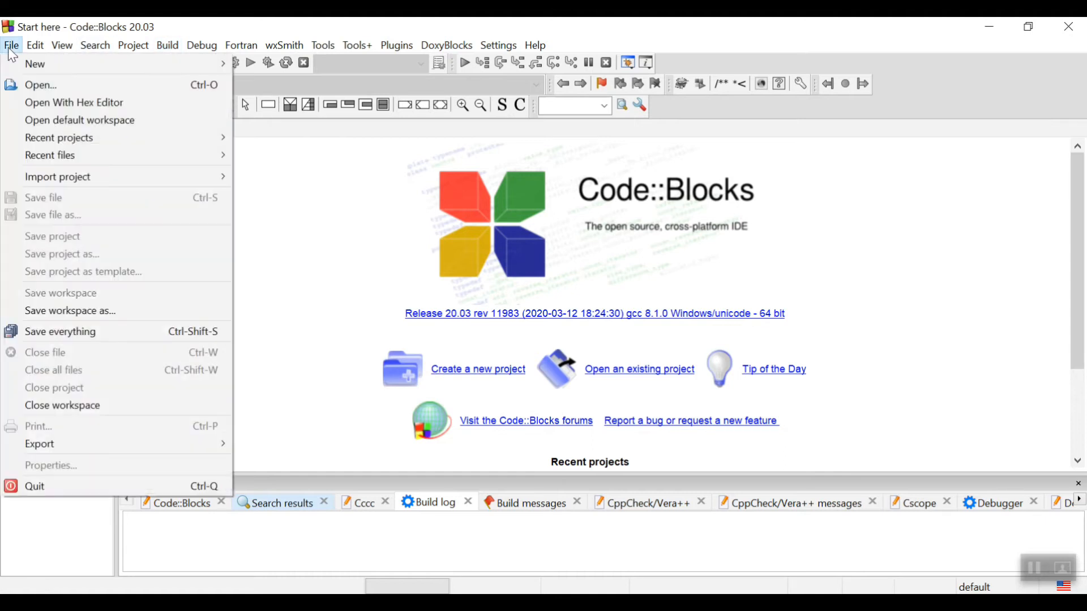
mouse_move(34, 64)
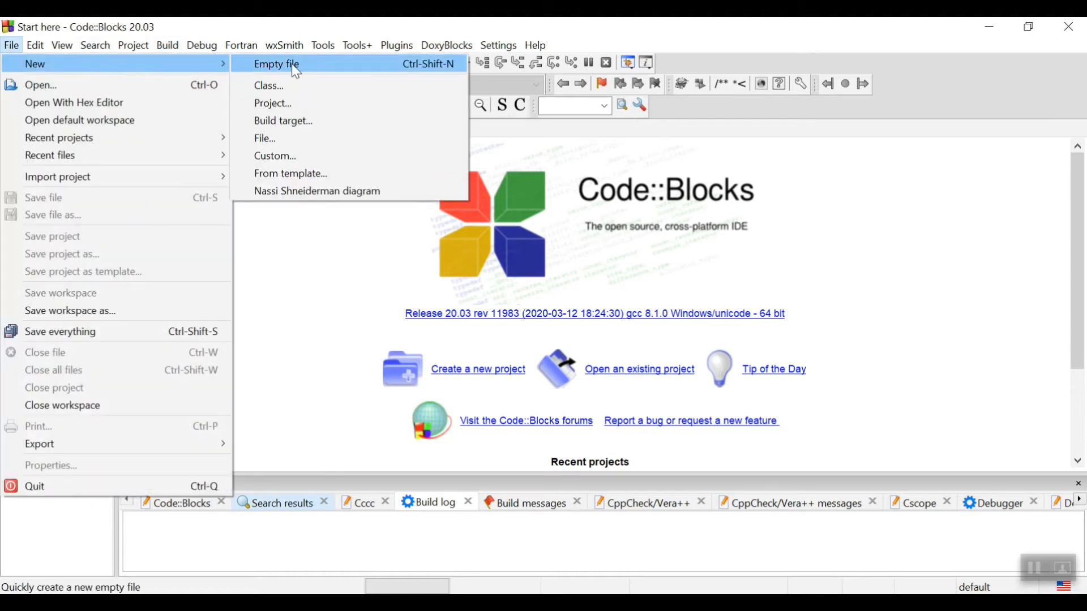
mouse_move(273, 103)
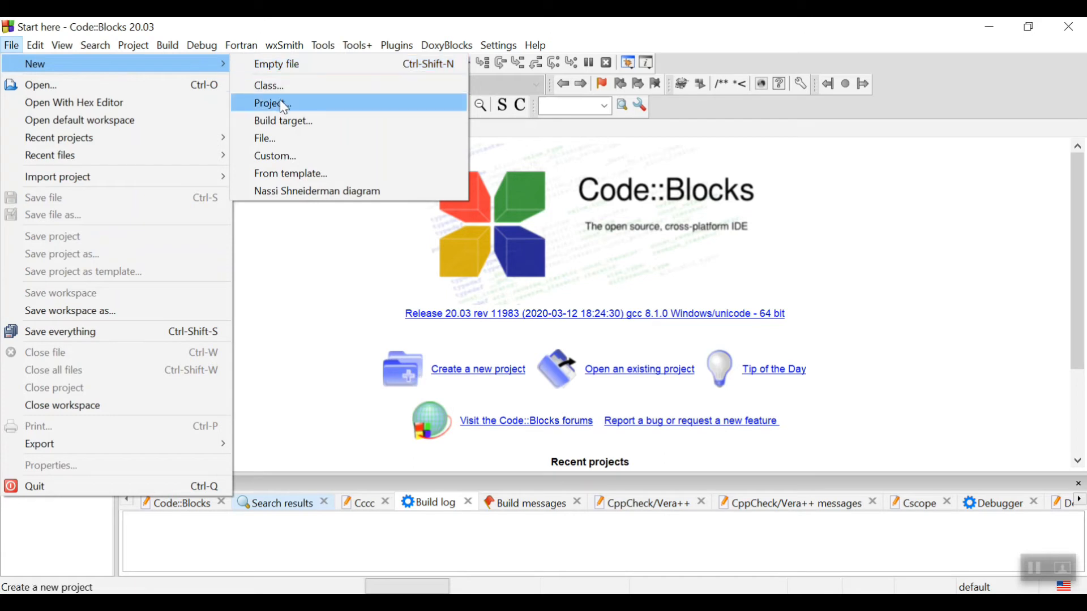
click(272, 103)
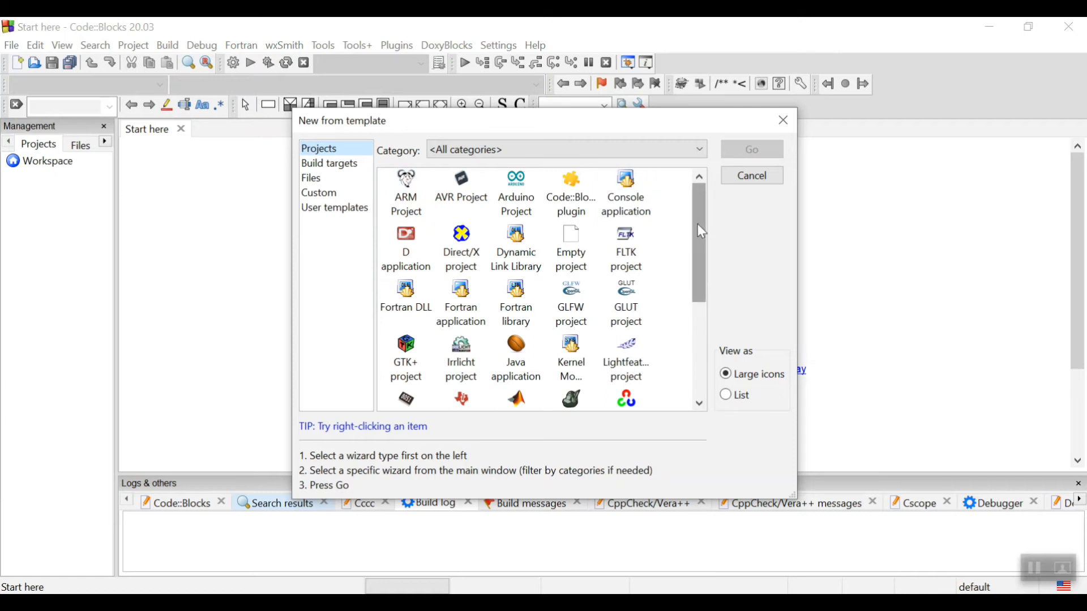
scroll(down, 3)
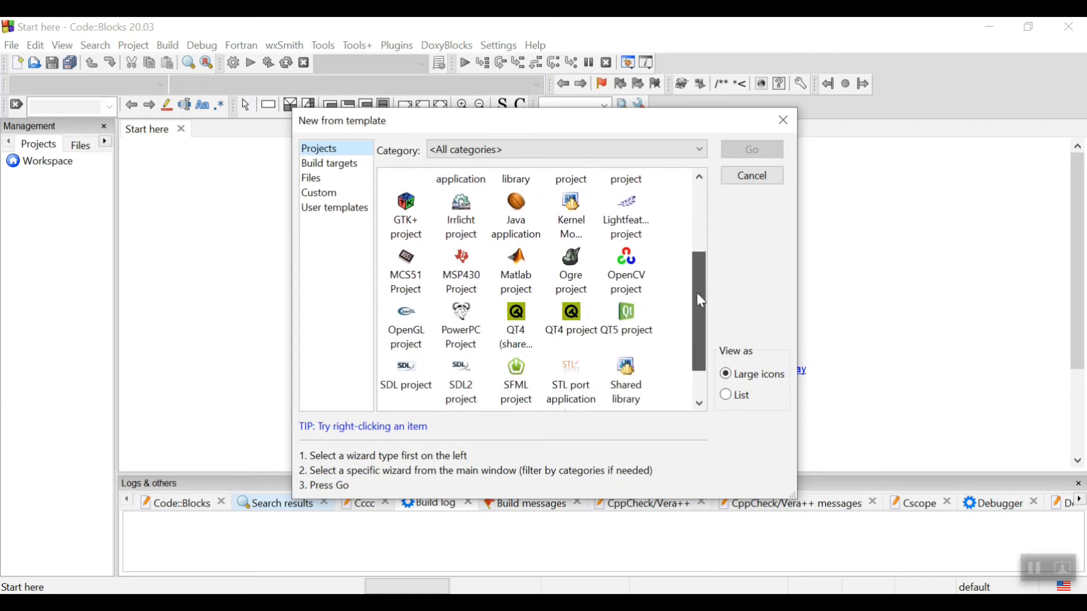
click(405, 270)
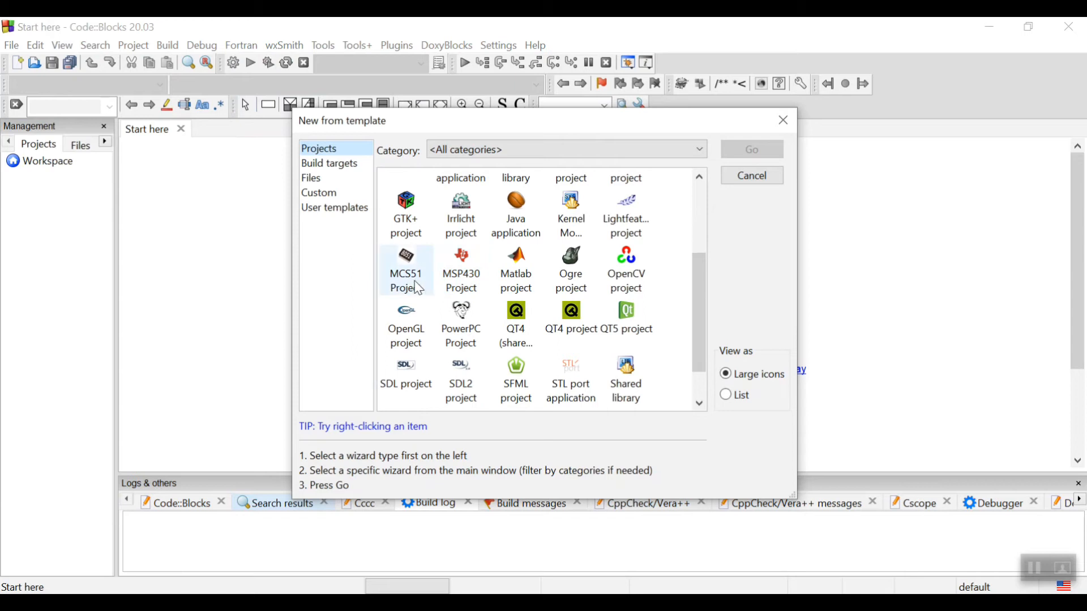
click(405, 269)
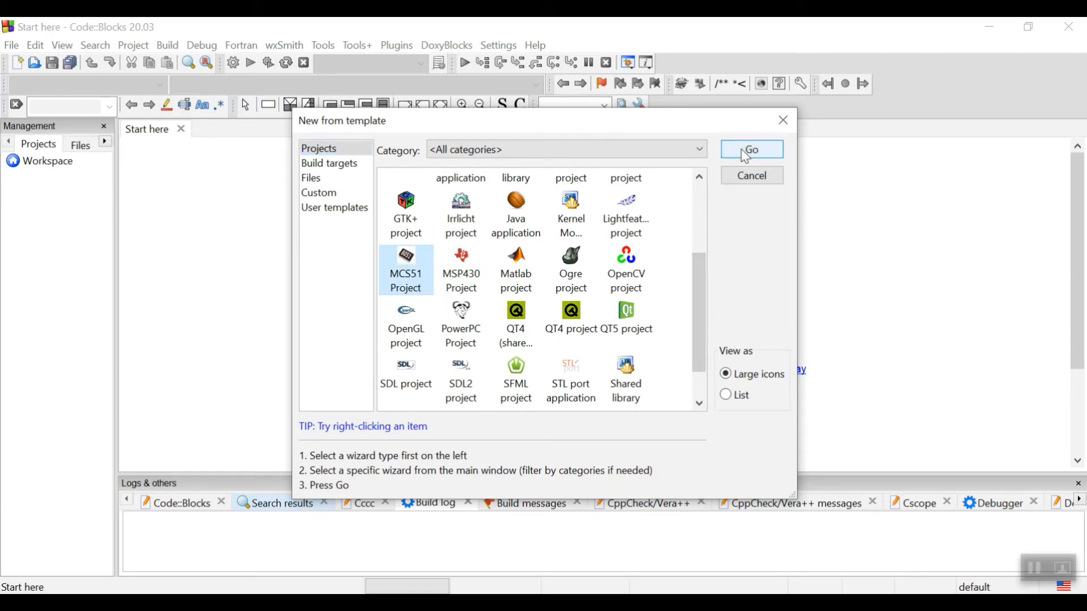
click(751, 149)
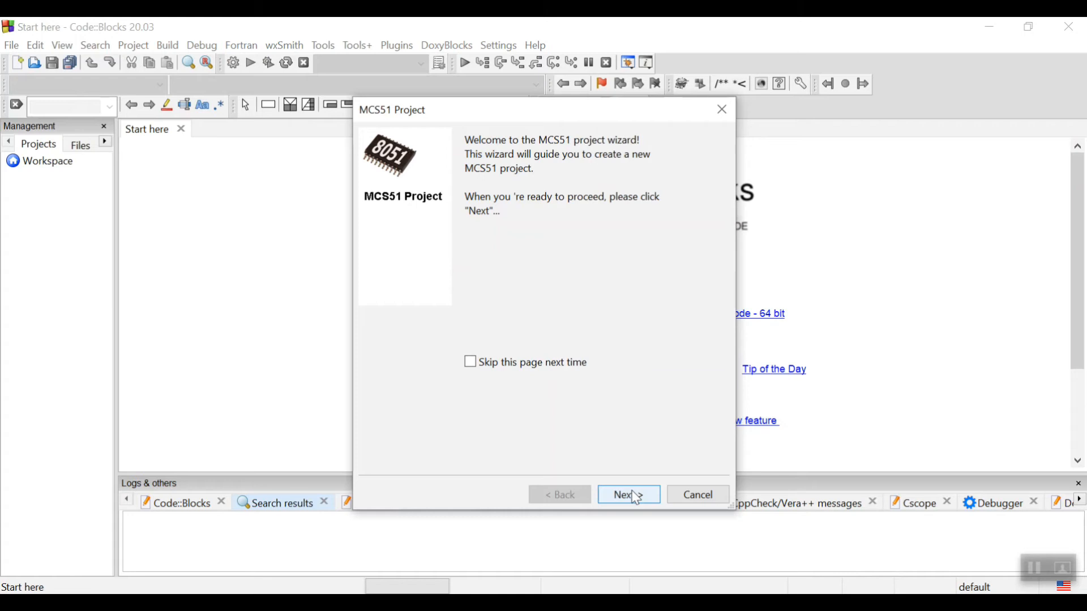
Title the project 'led' and set its folder to Embedidea\Codes
click(627, 494)
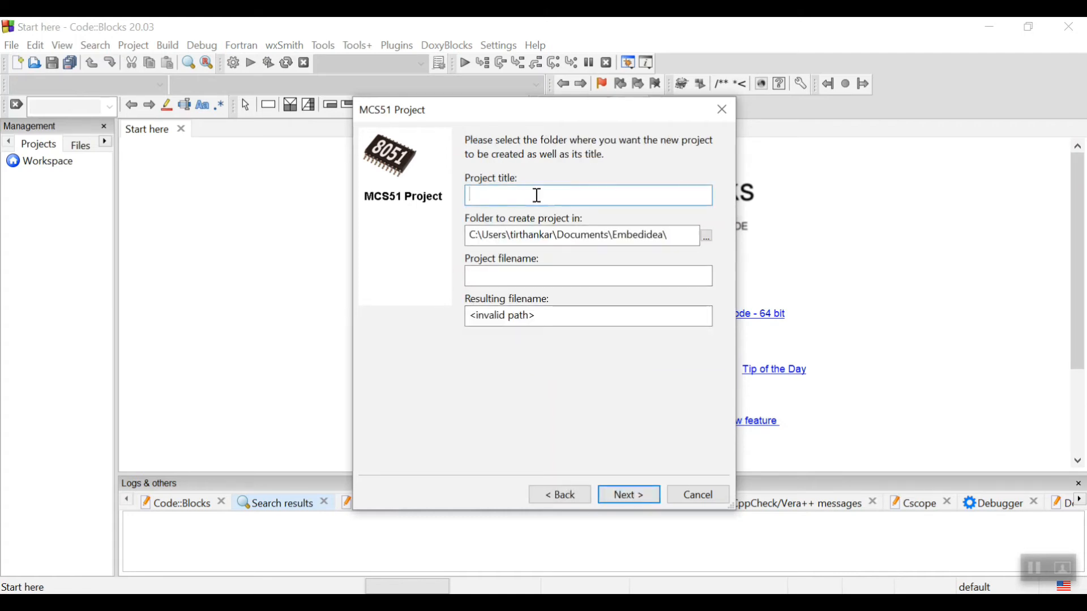
text(led)
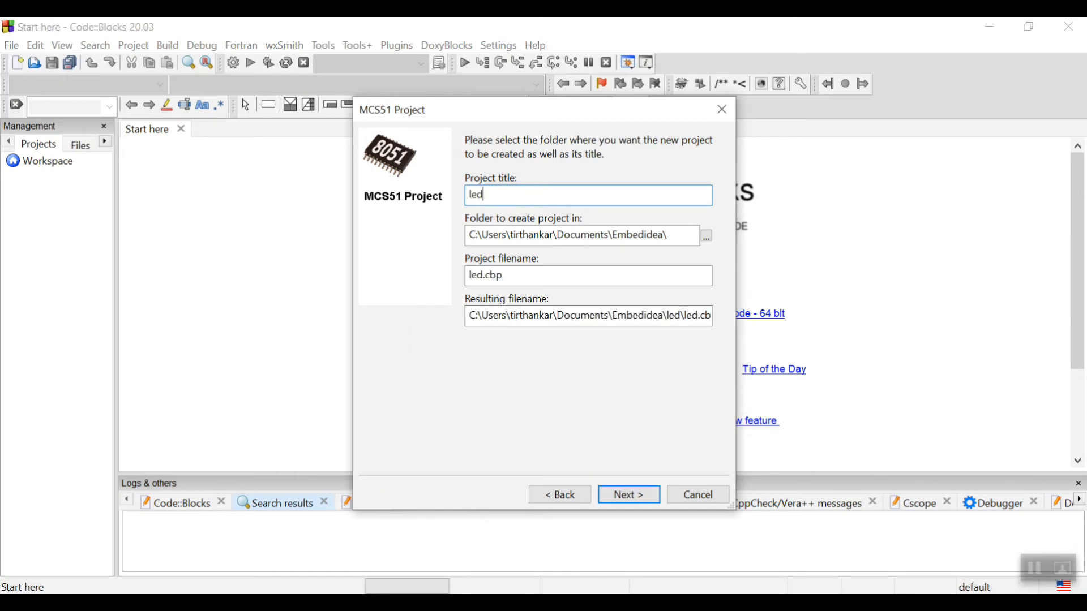
mouse_move(602, 235)
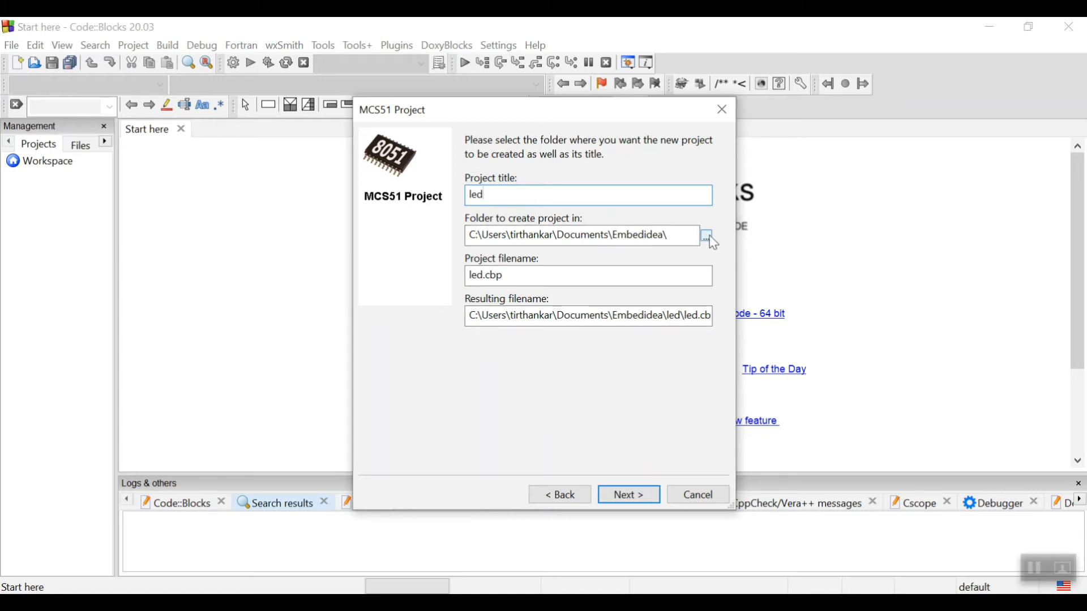
click(707, 235)
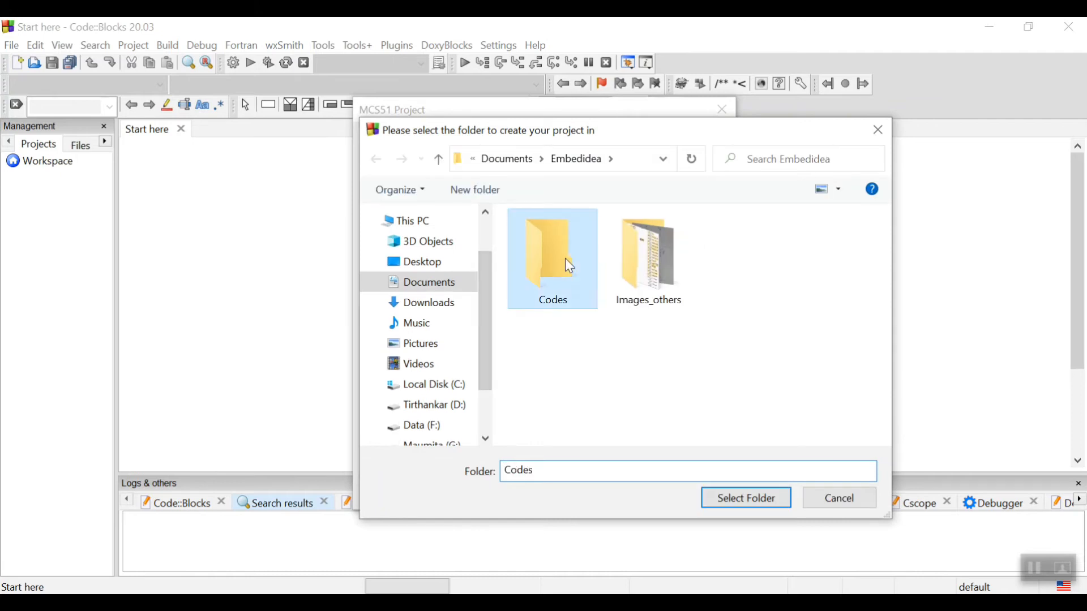
double_click(552, 253)
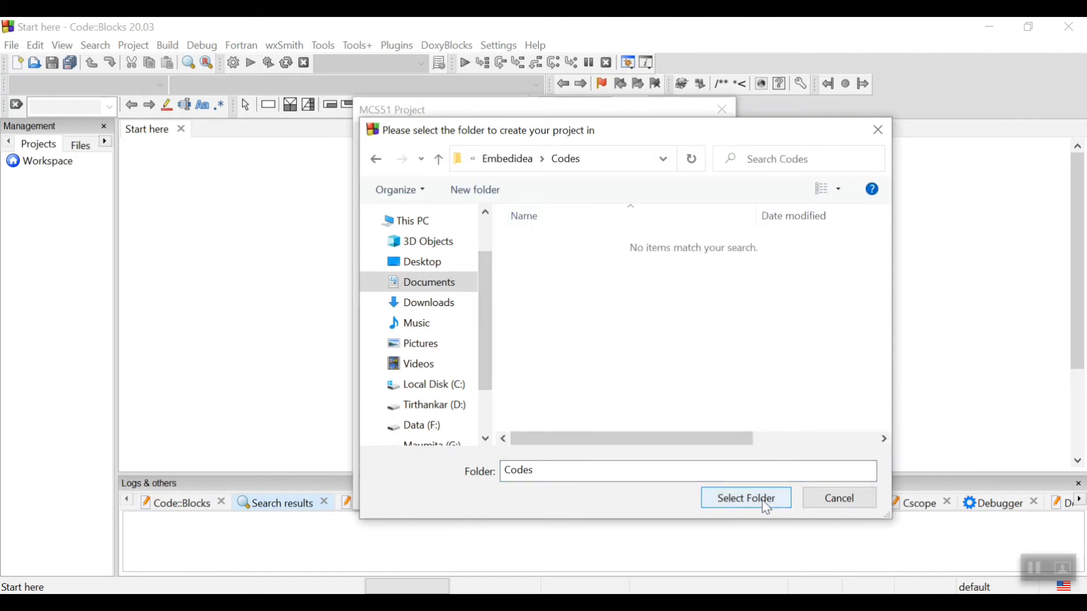
click(745, 498)
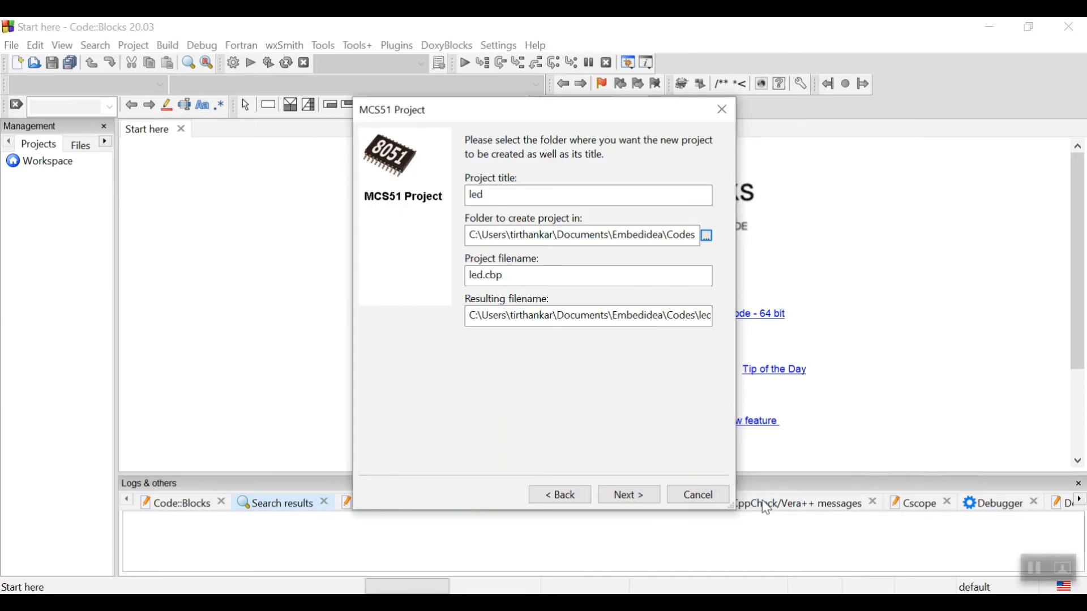
mouse_move(626, 351)
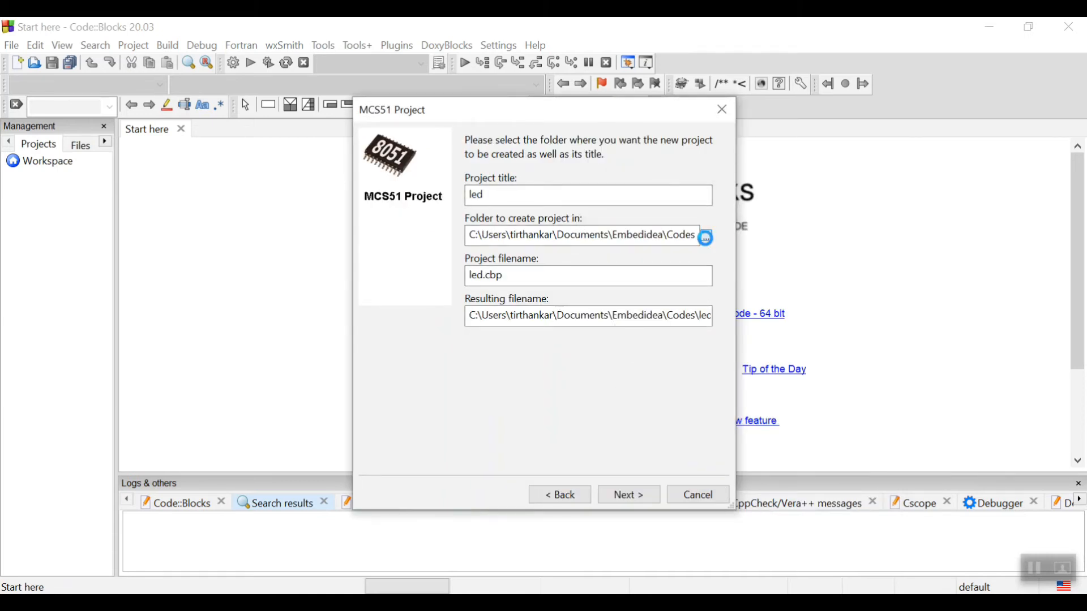
Create a new 'led' folder inside Codes and select it as the project location
click(704, 235)
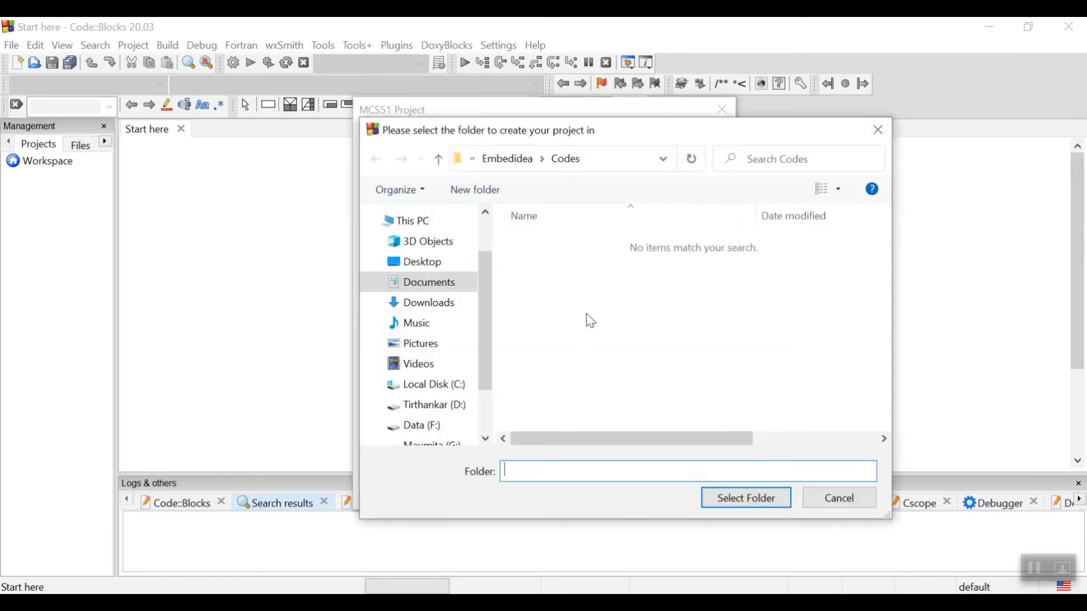
right_click(589, 319)
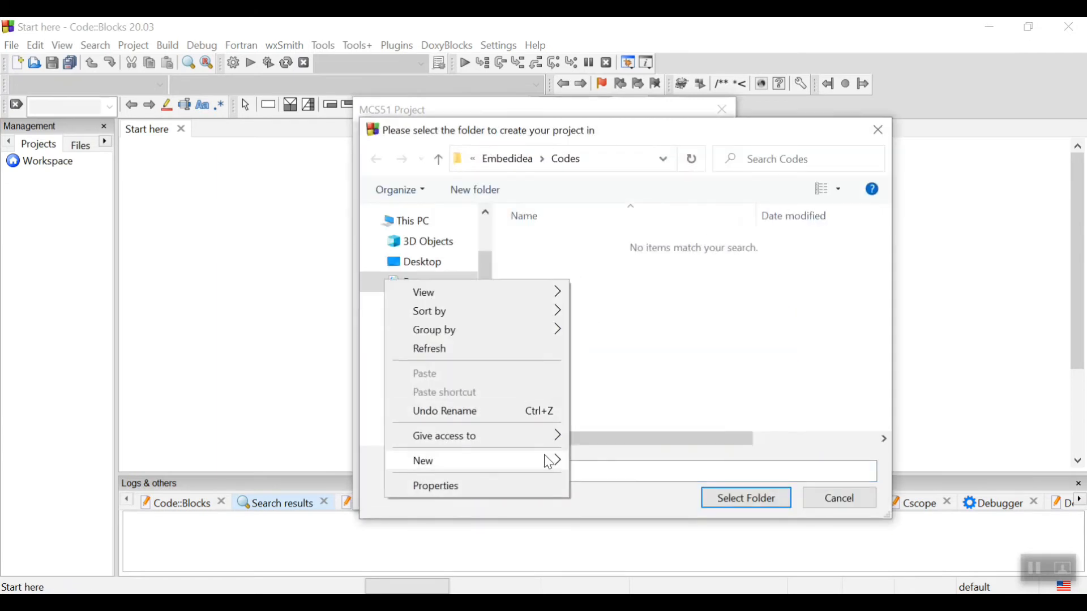
mouse_move(422, 461)
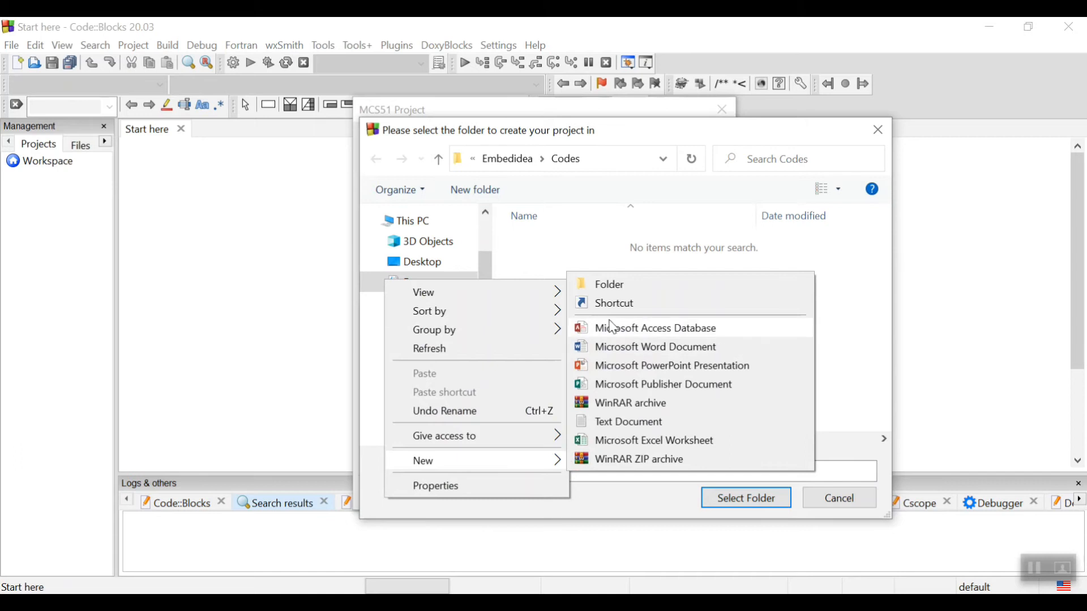
click(609, 284)
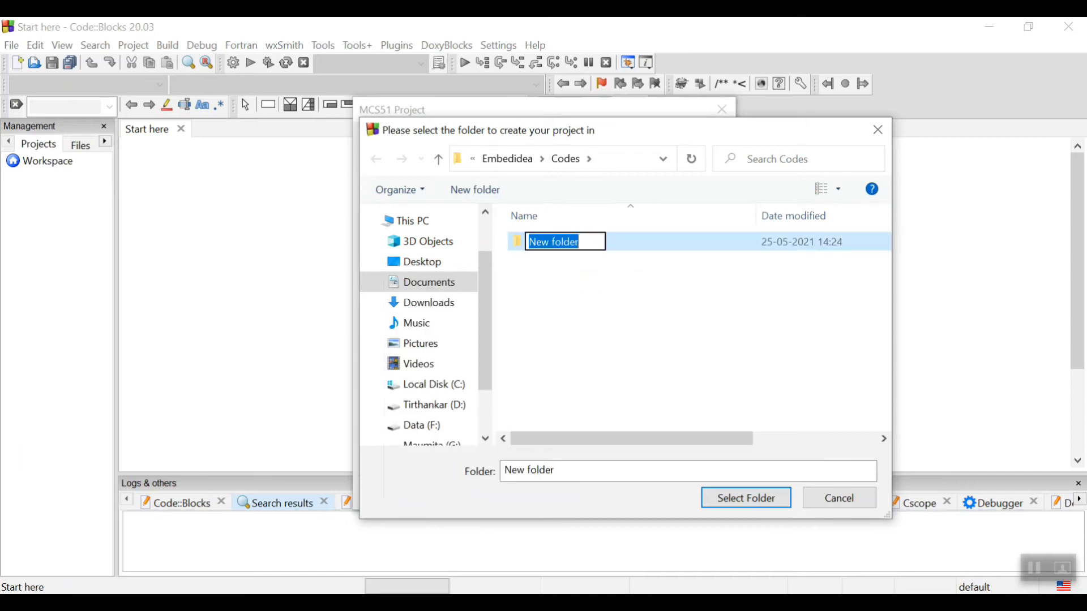
text(led)
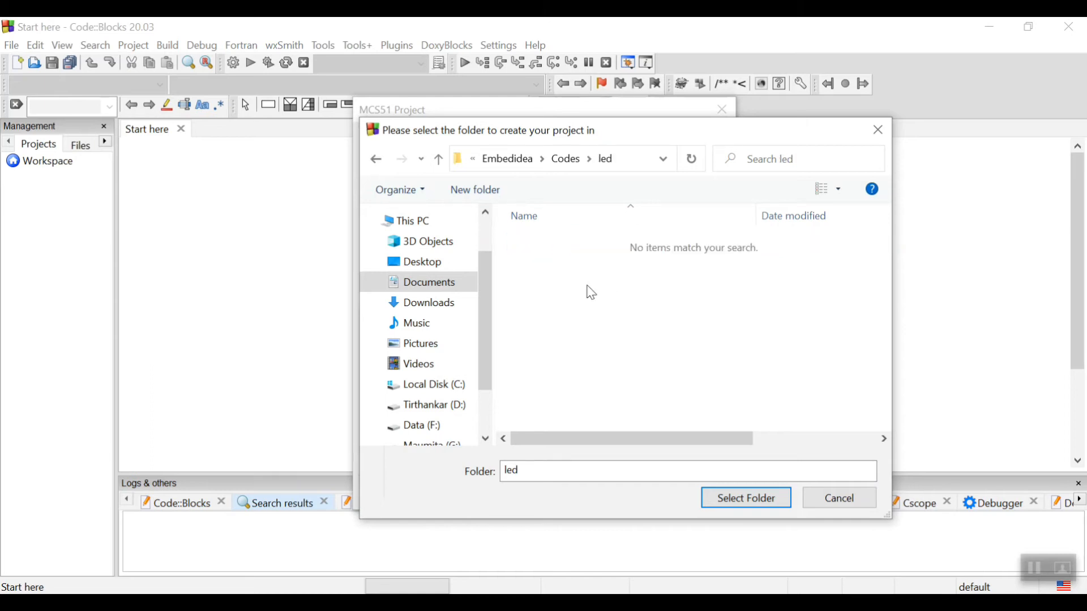
click(745, 498)
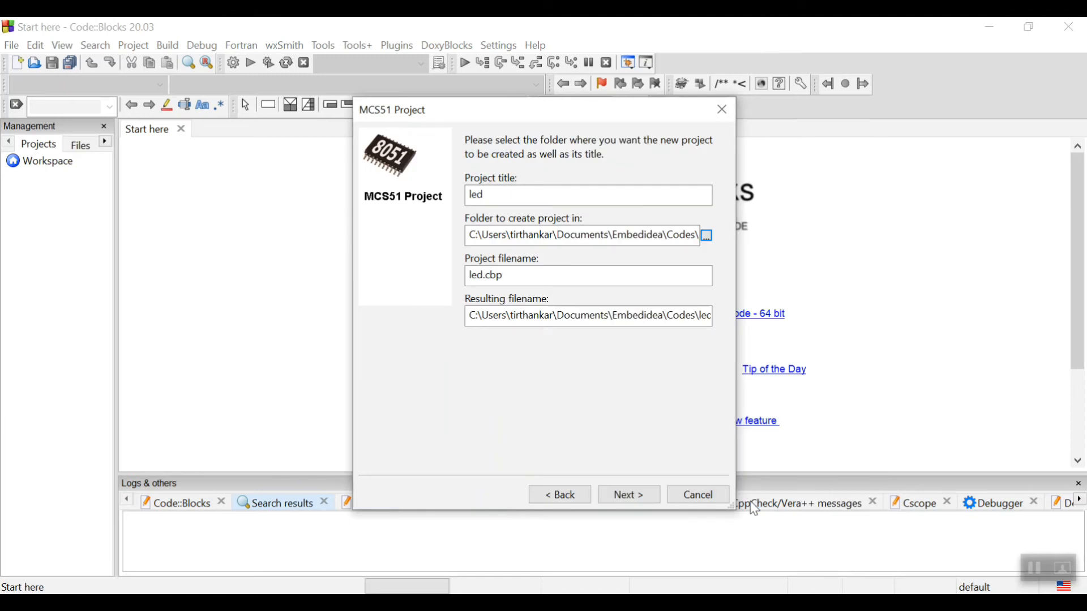
mouse_move(644, 352)
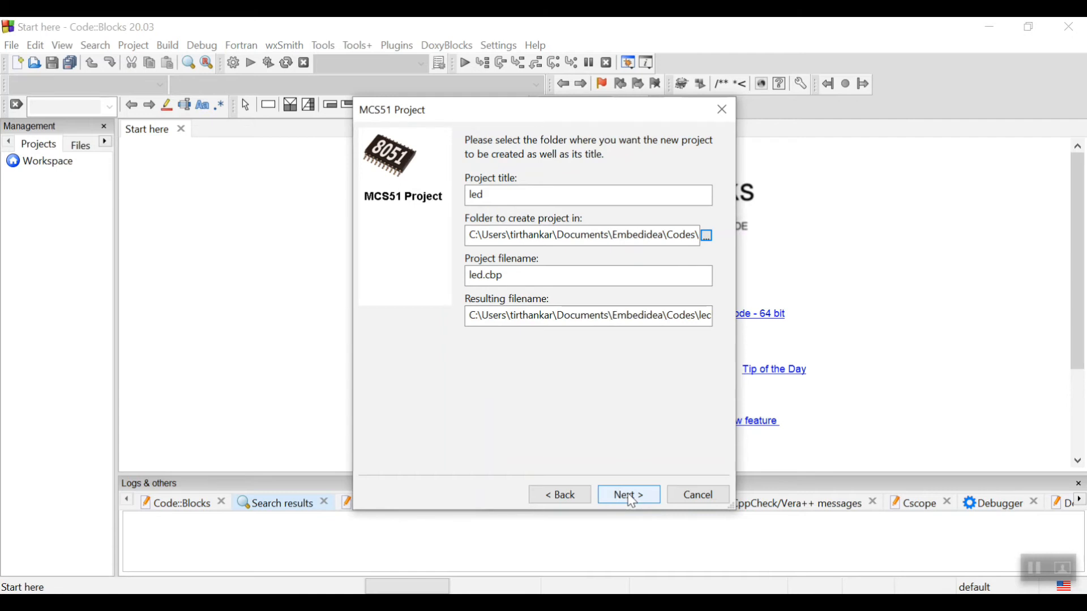
Accept the Small Device C Compiler, medium memory model and Intel hex defaults
click(627, 494)
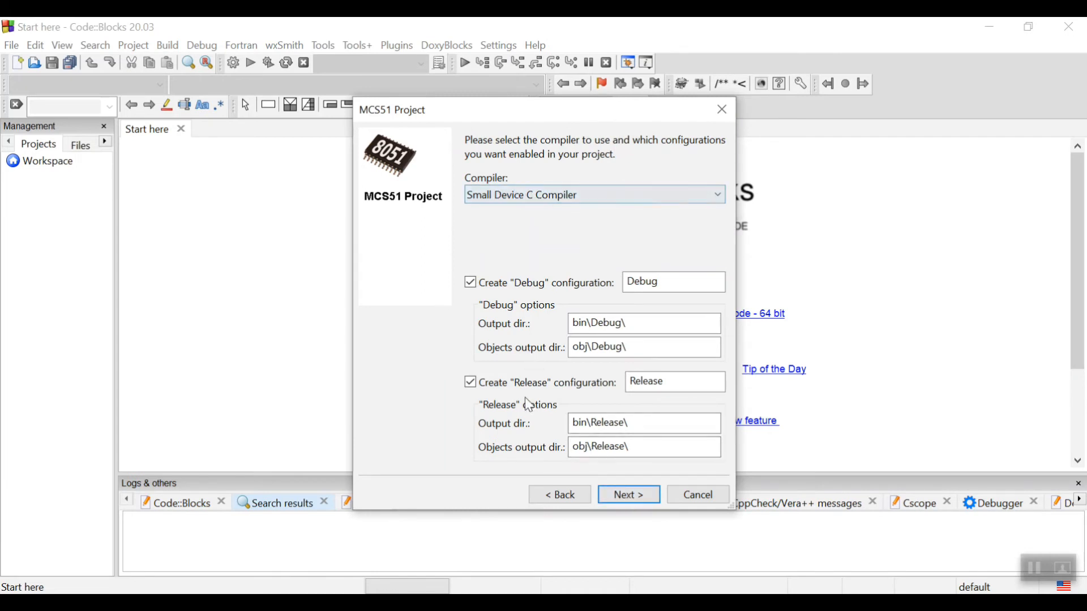
click(627, 494)
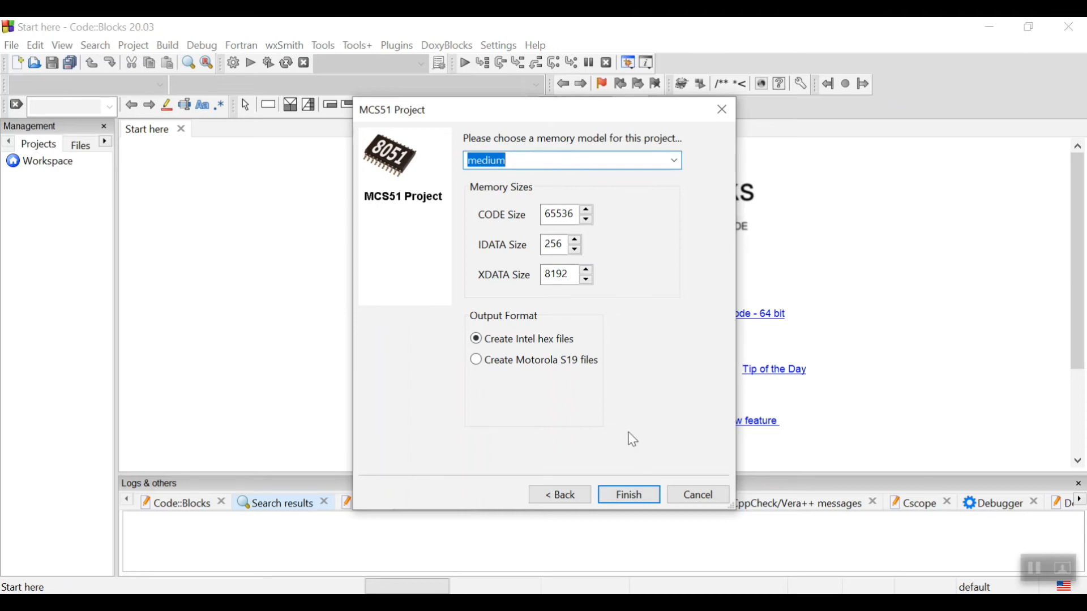
click(628, 494)
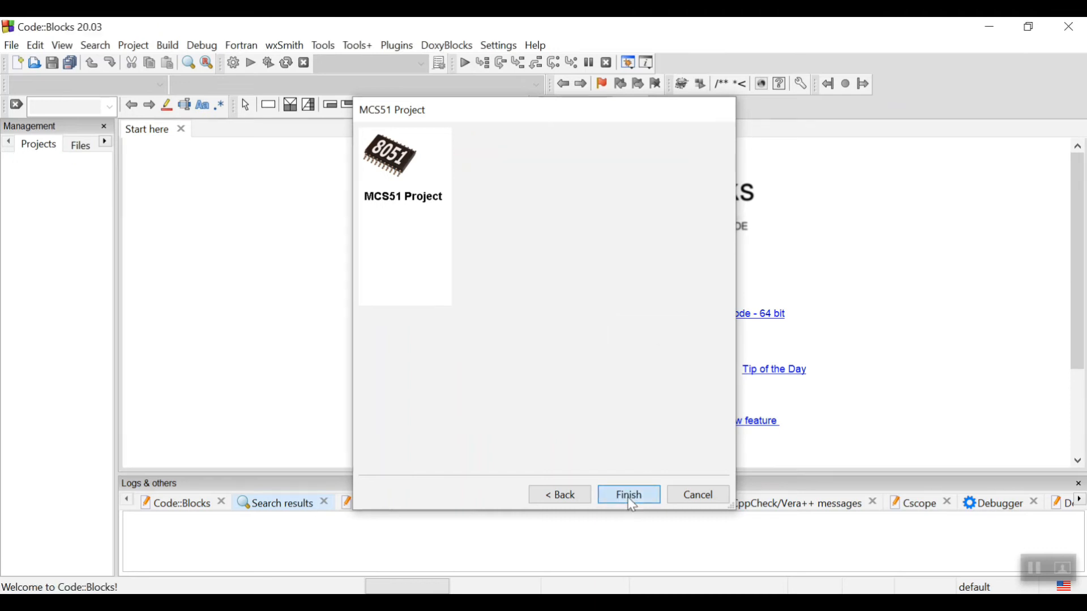
Expand Sources and open main.c, placing the cursor after the include line
click(627, 495)
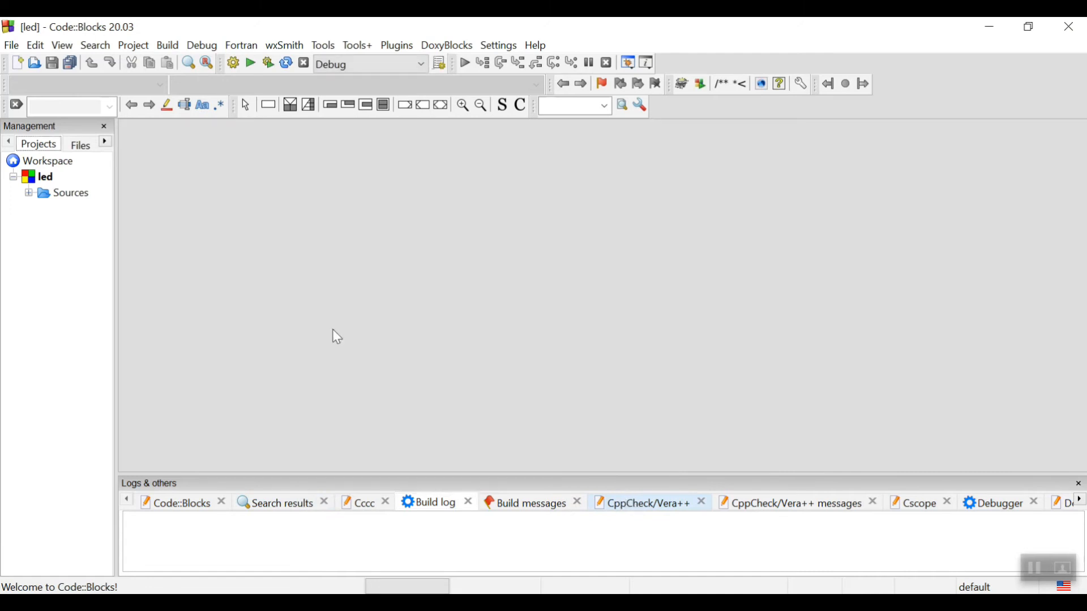
click(31, 193)
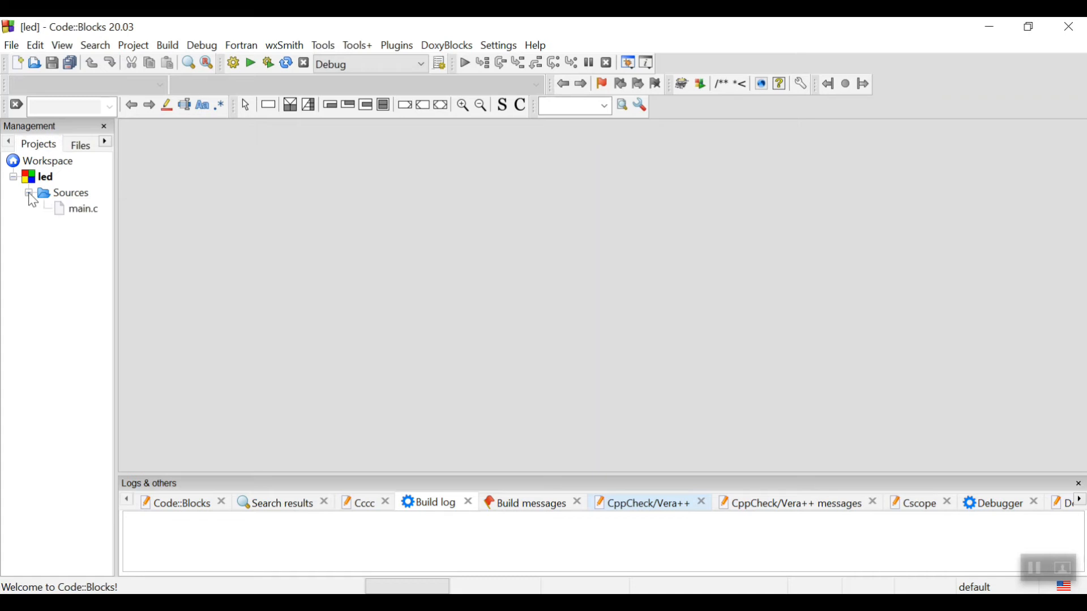
double_click(81, 209)
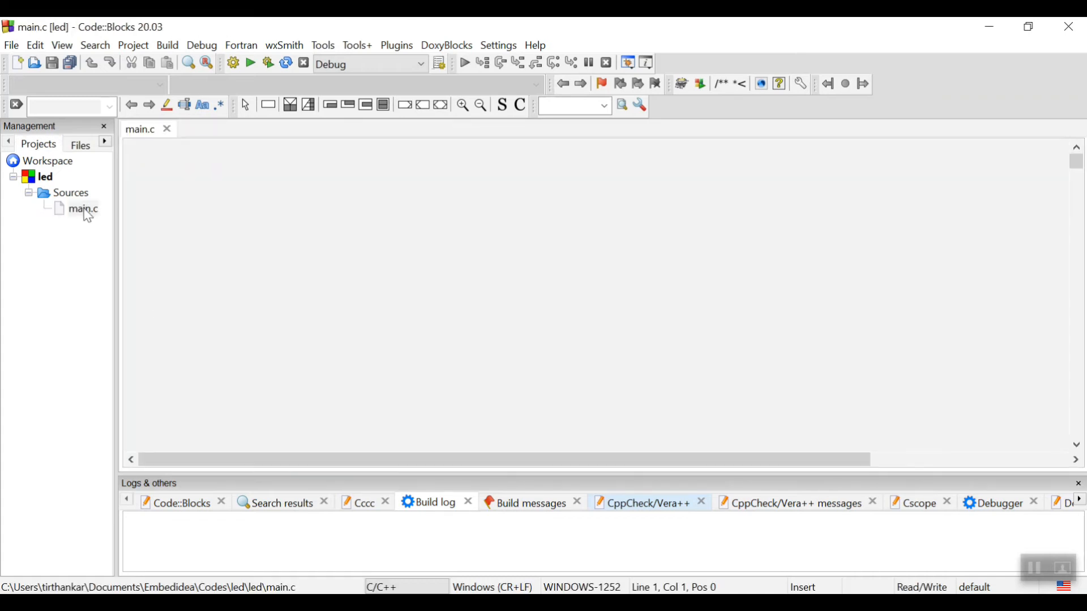
double_click(83, 209)
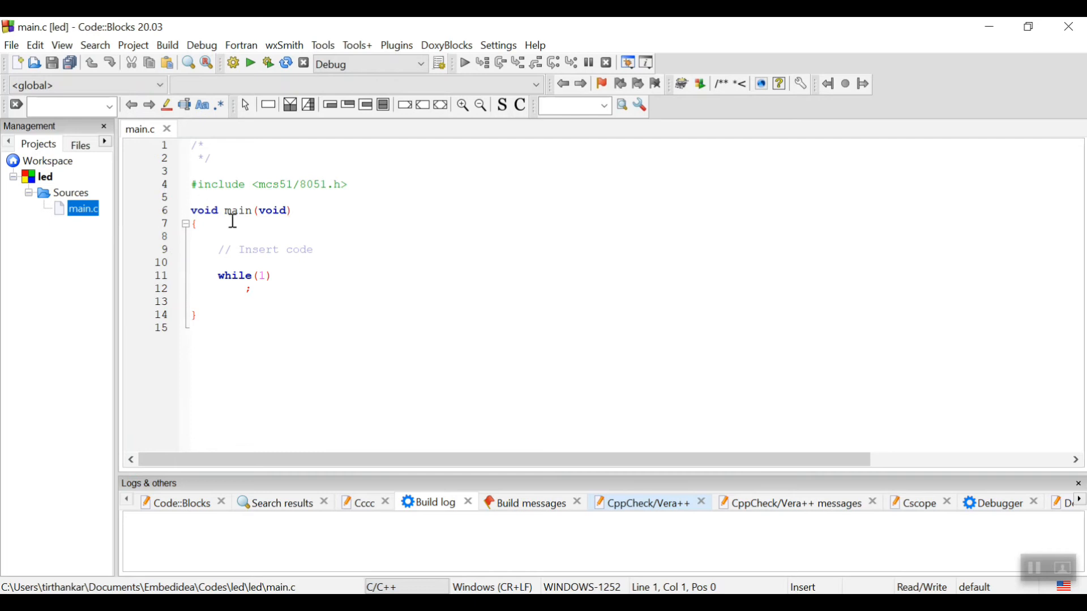
mouse_move(195, 198)
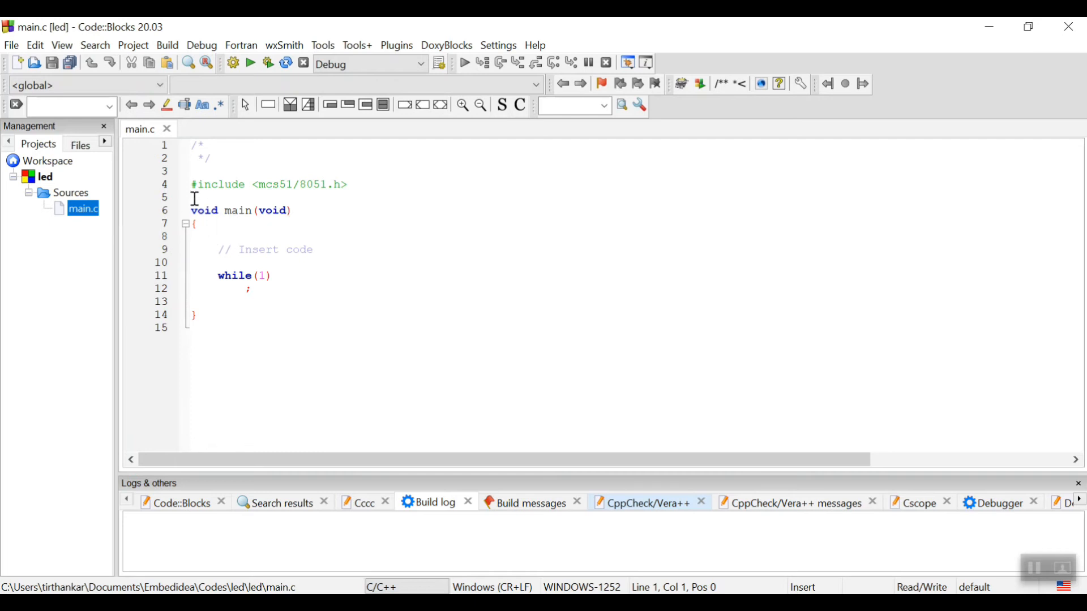
click(195, 197)
text(#)
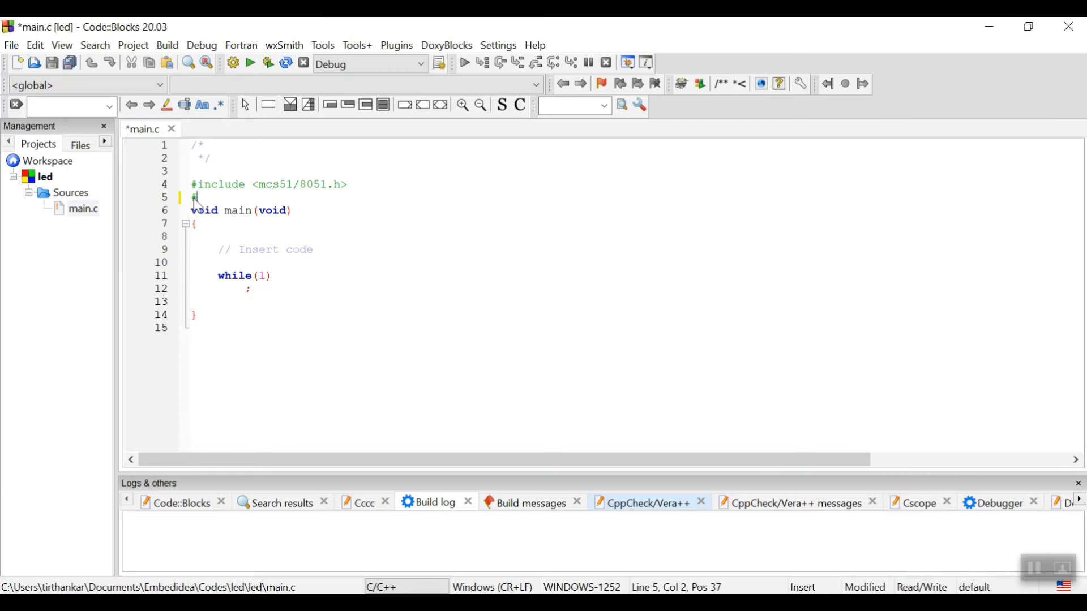
Type '#define led P1_1' below the 8051 include
text(define)
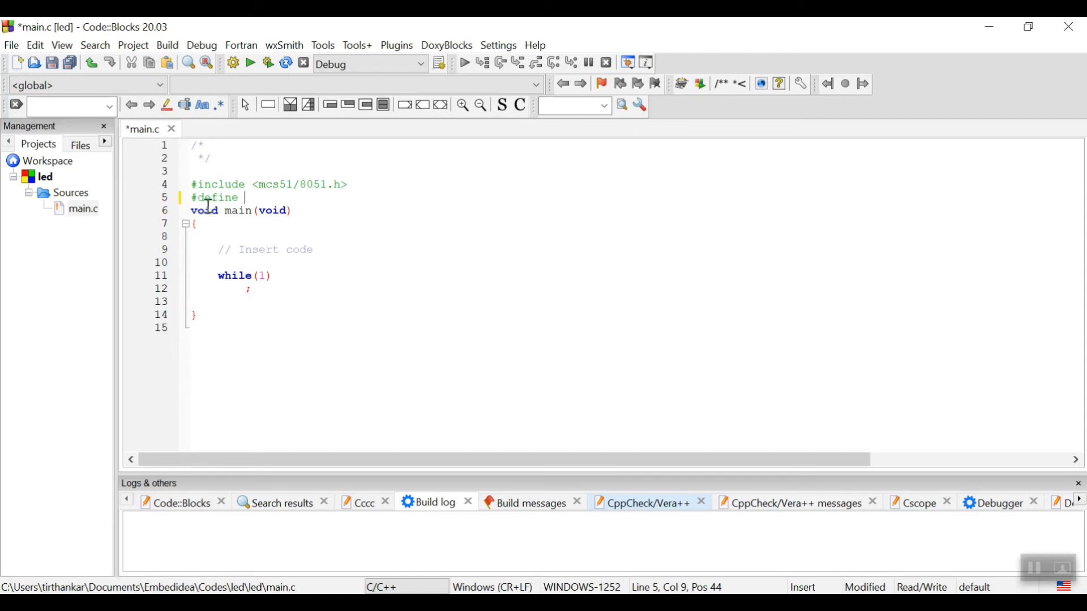
text(l)
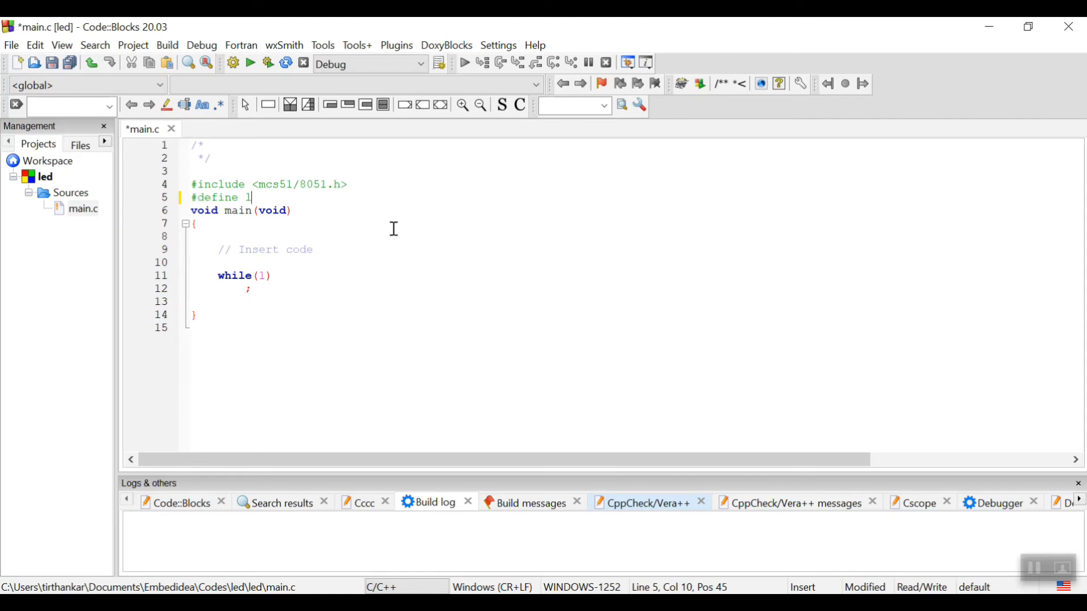
text(ed P1_)
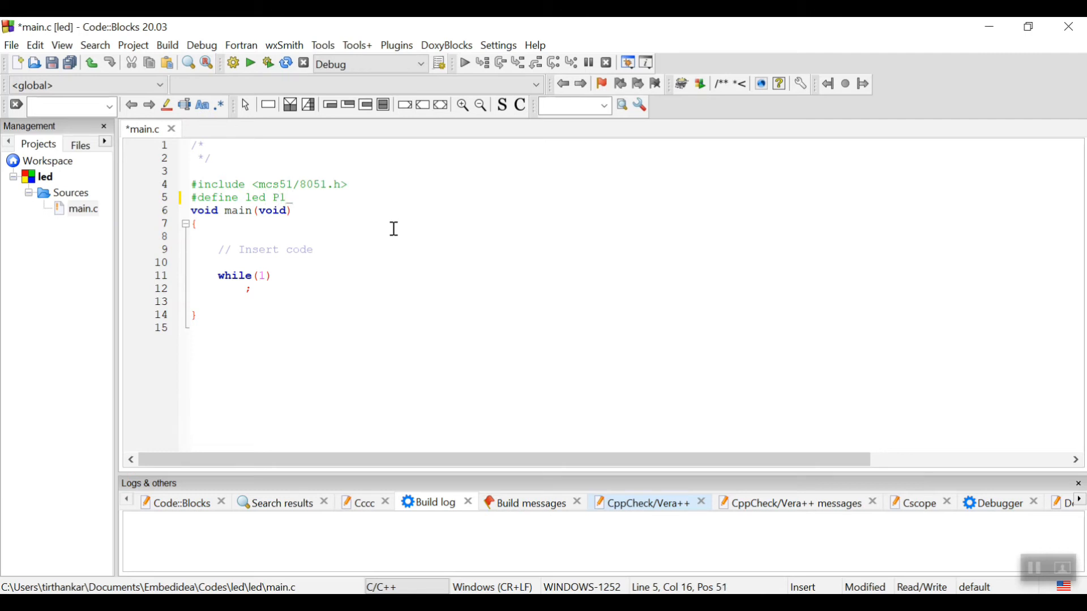
text(1)
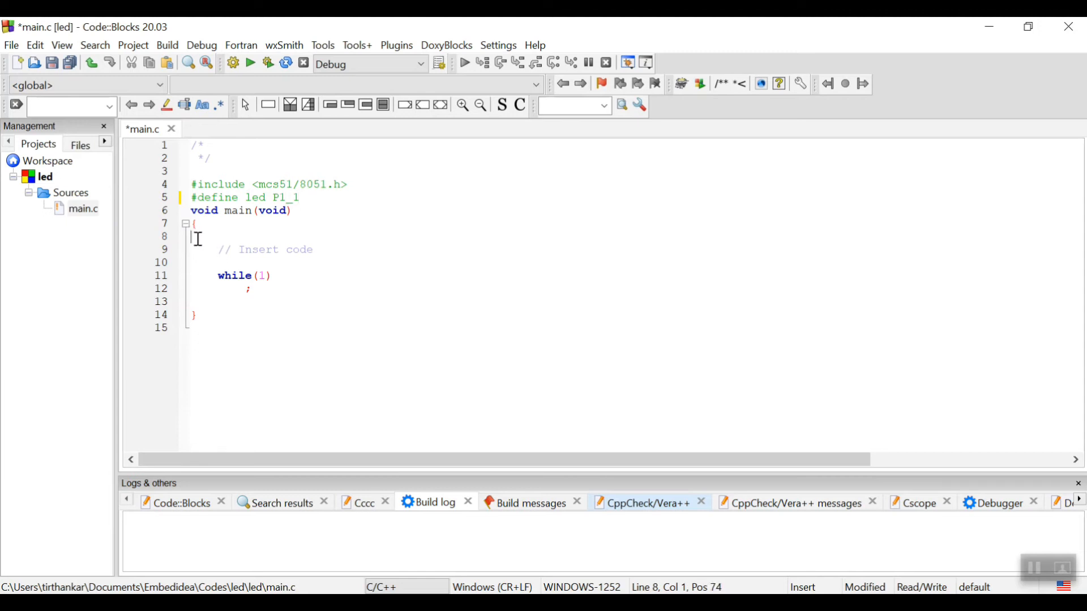
Declare 'unsigned int i;' and replace while(1)'s semicolon with empty braces
text(unsigned int i;)
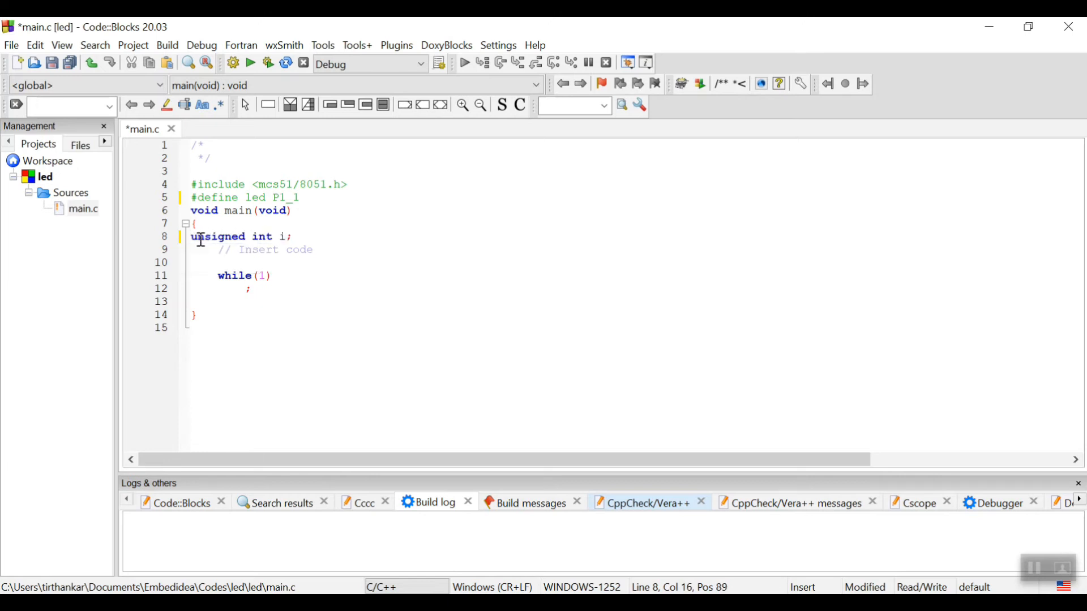
click(251, 289)
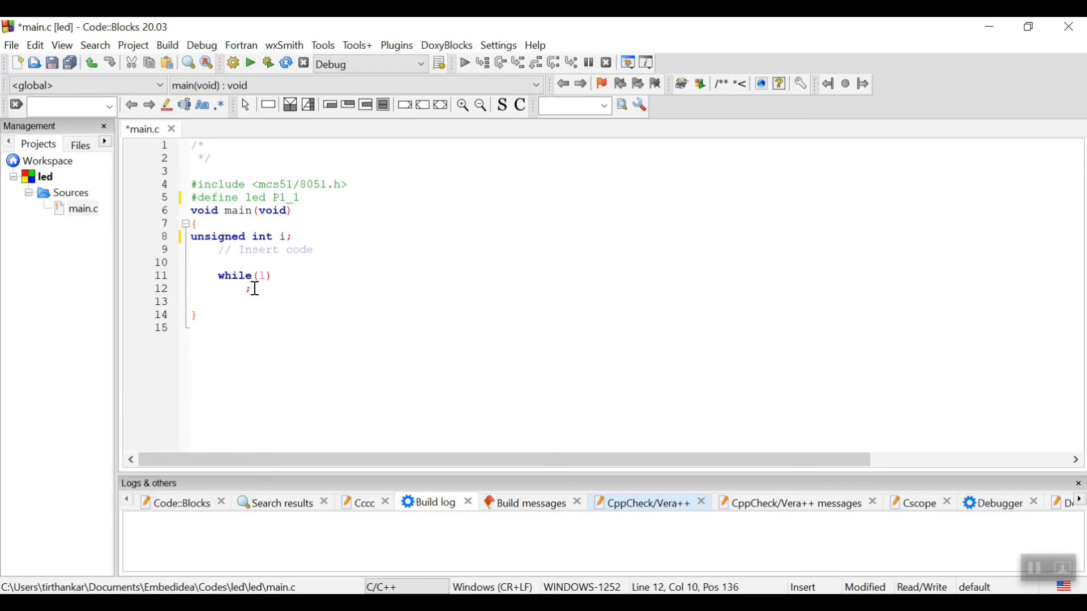
key(Backspace)
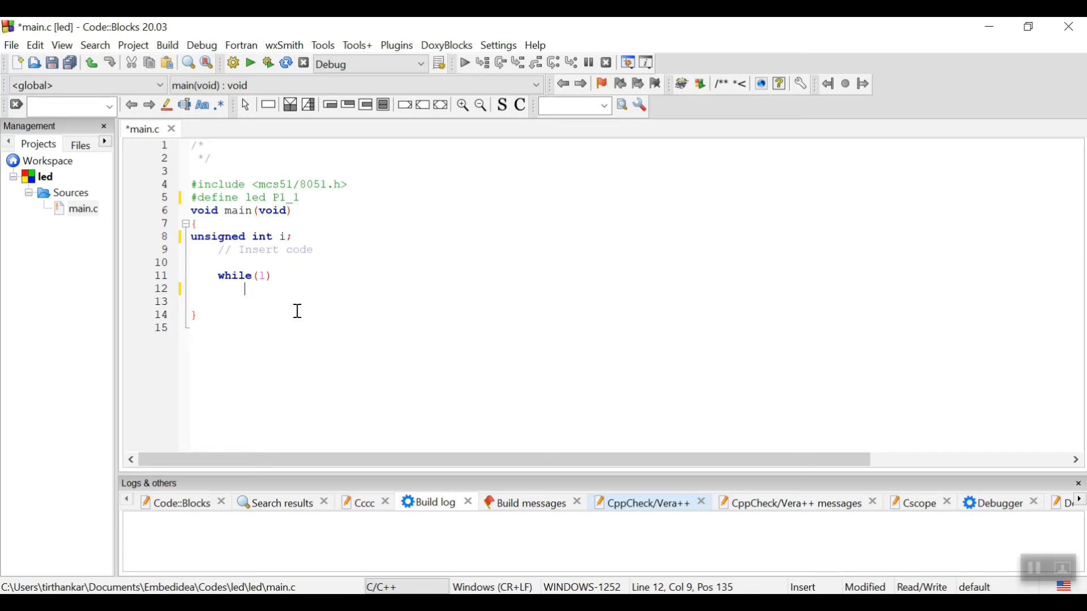
text({)
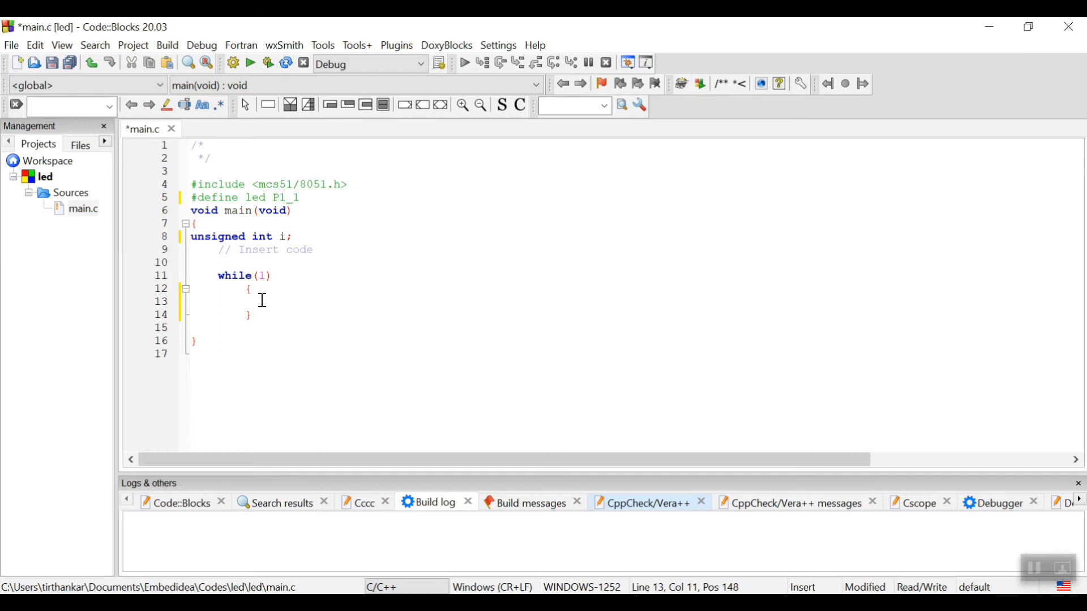
mouse_move(307, 300)
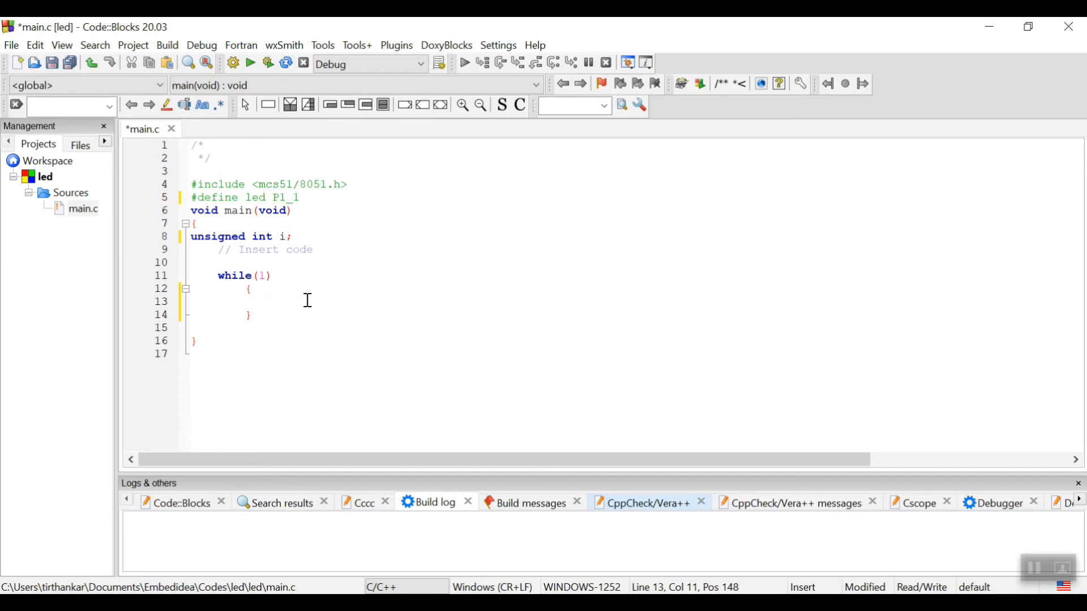
mouse_move(268, 305)
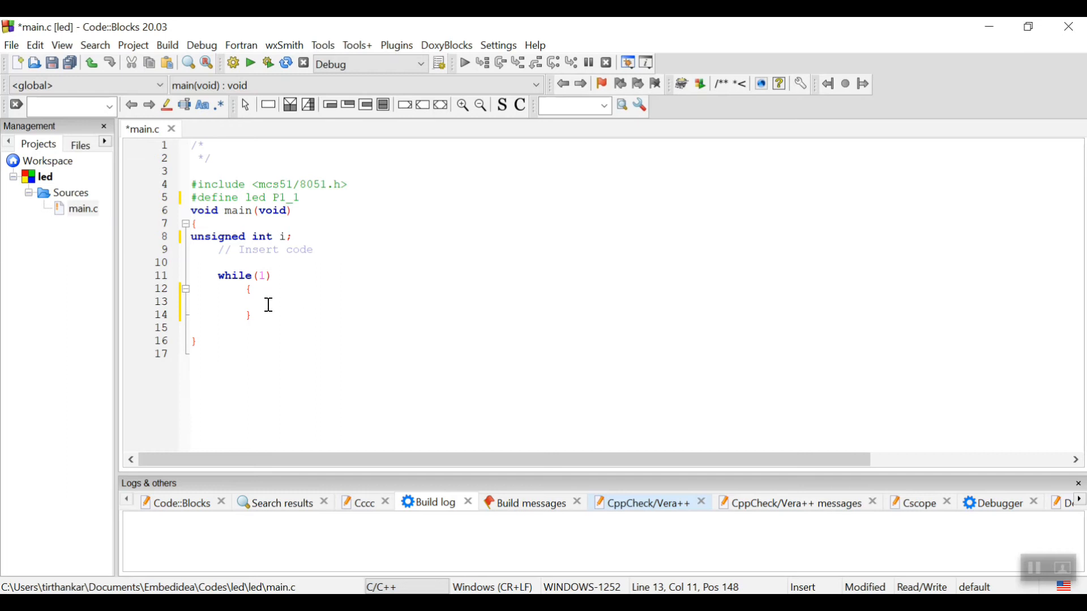
Write 'led = 1;' in the while loop followed by a new line
text(led)
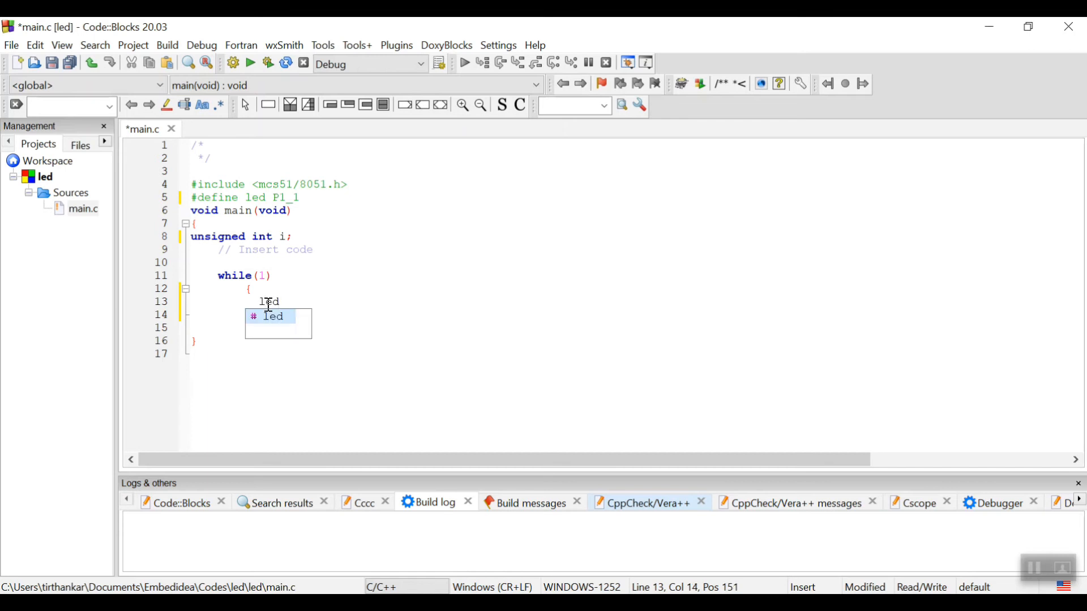
text(=)
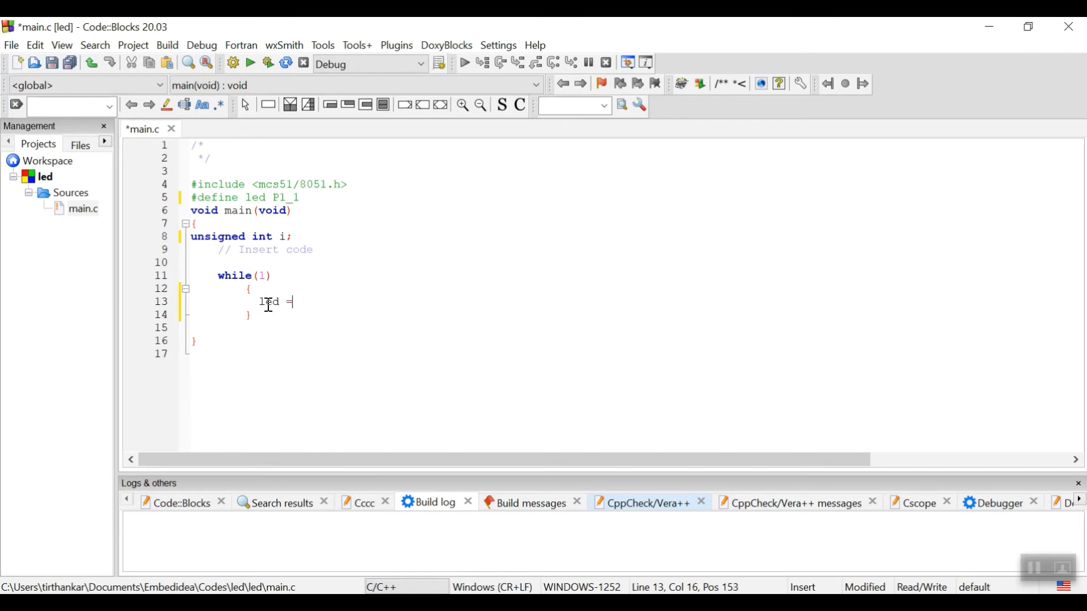
text(1;)
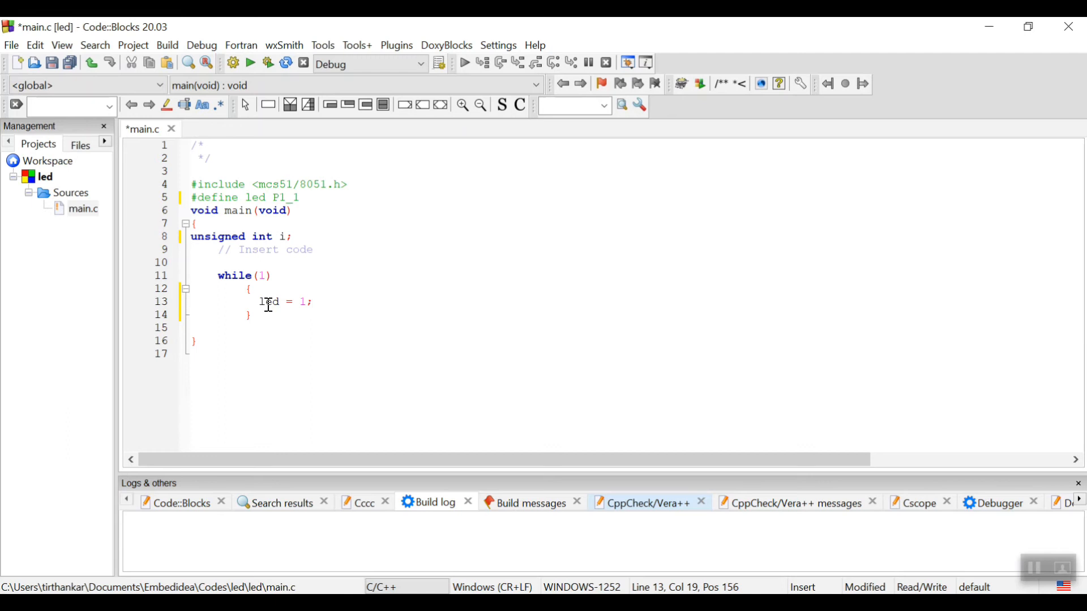
mouse_move(313, 312)
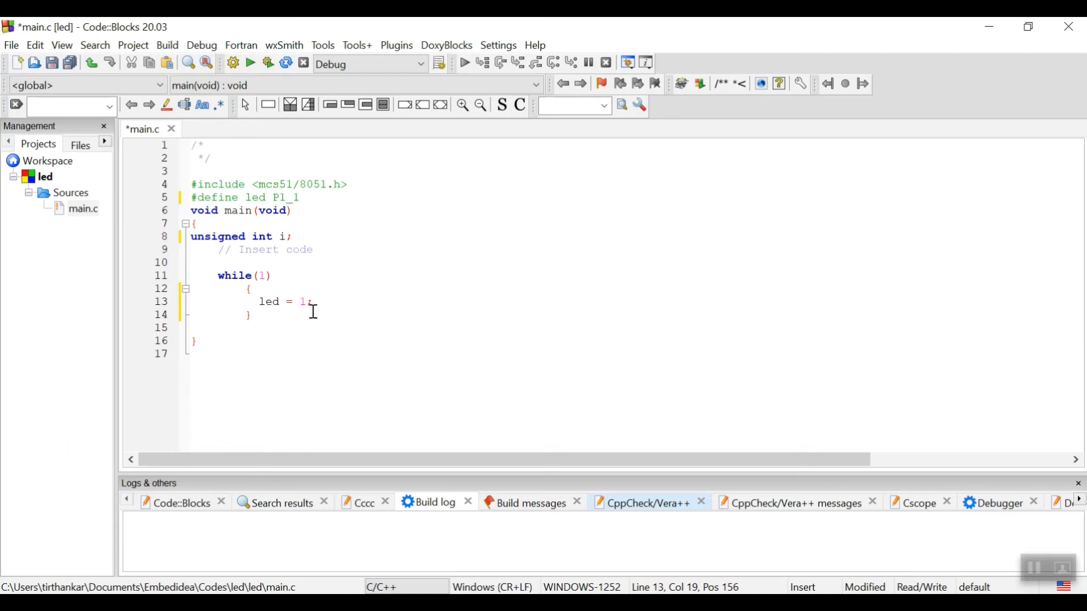
key(enter)
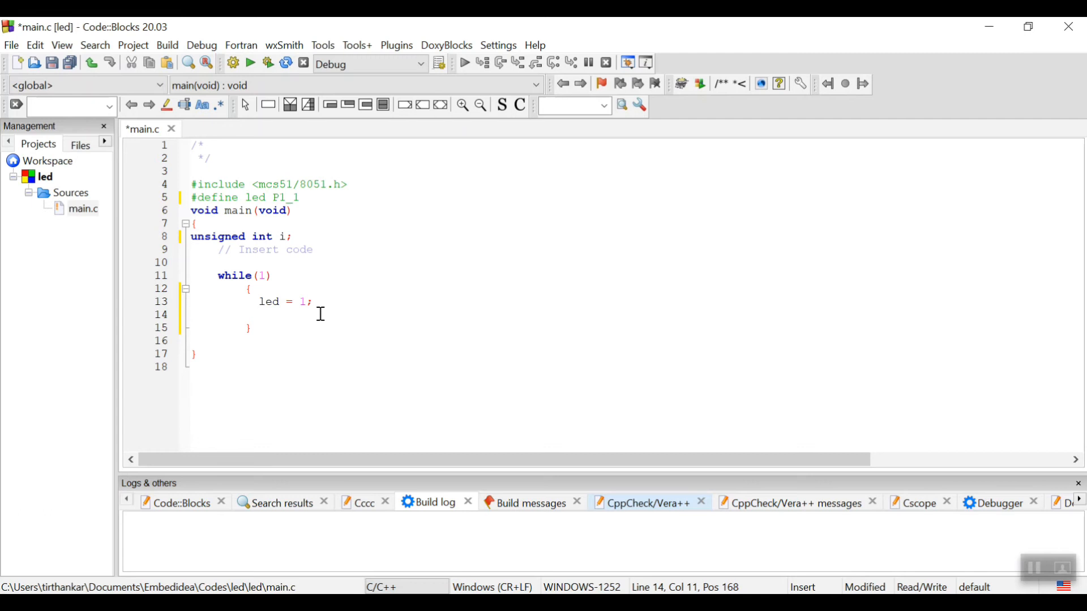
Type the delay loop 'for(i=0;i<=40000;i++);' on the line after 'led = 1;'
click(259, 315)
text(for()
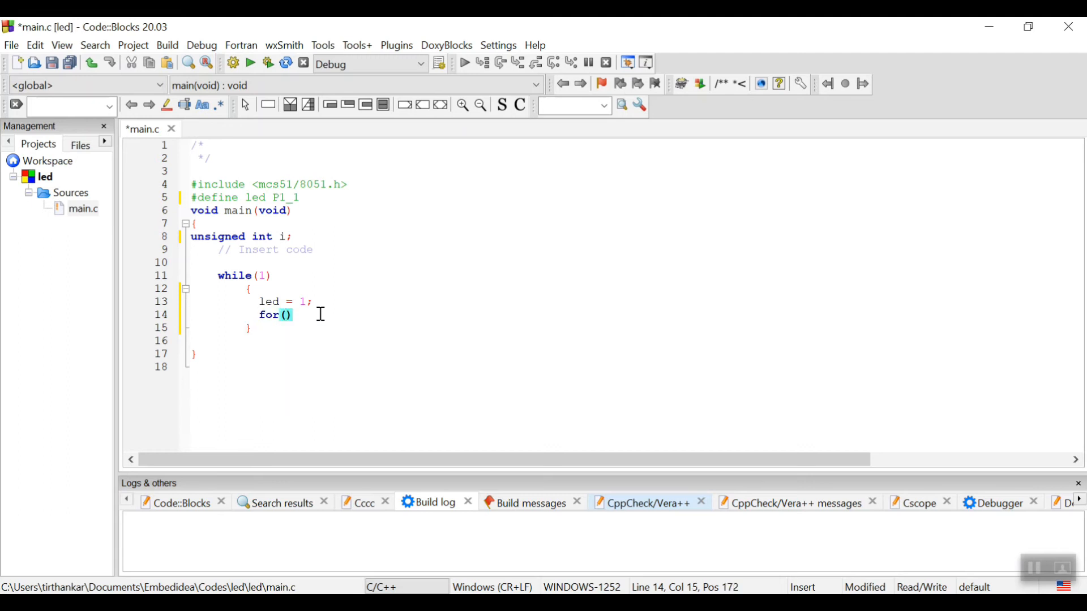
text(i=)
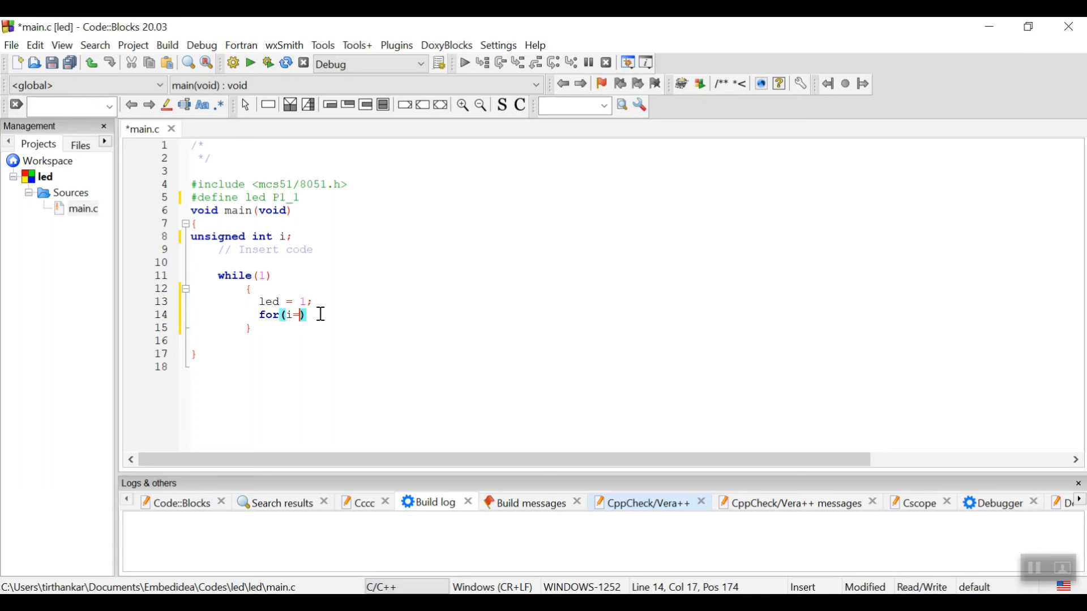
text(0; i<)
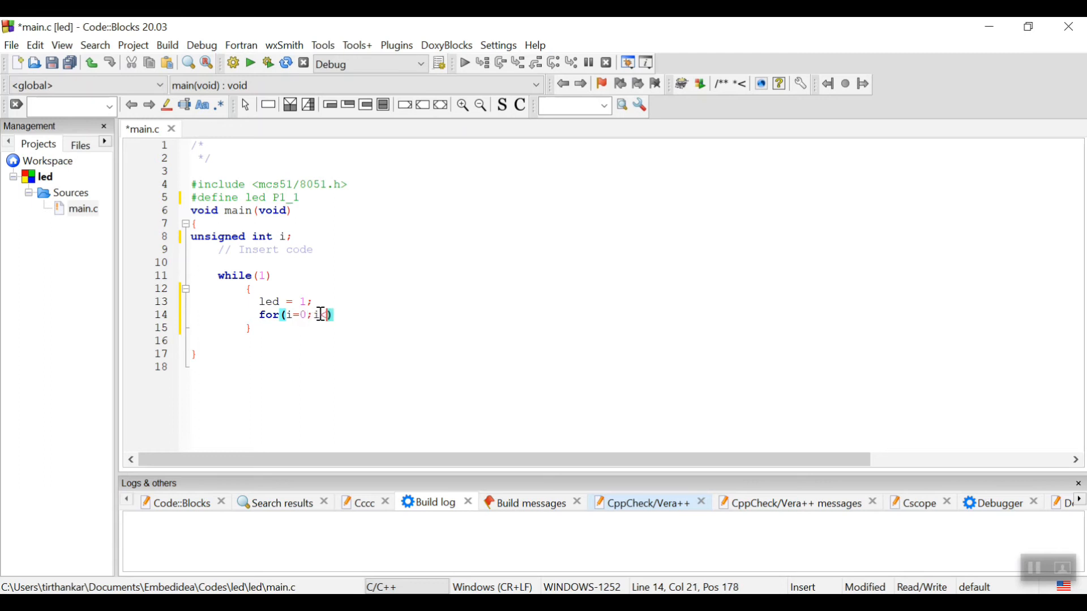
text(<=40000)
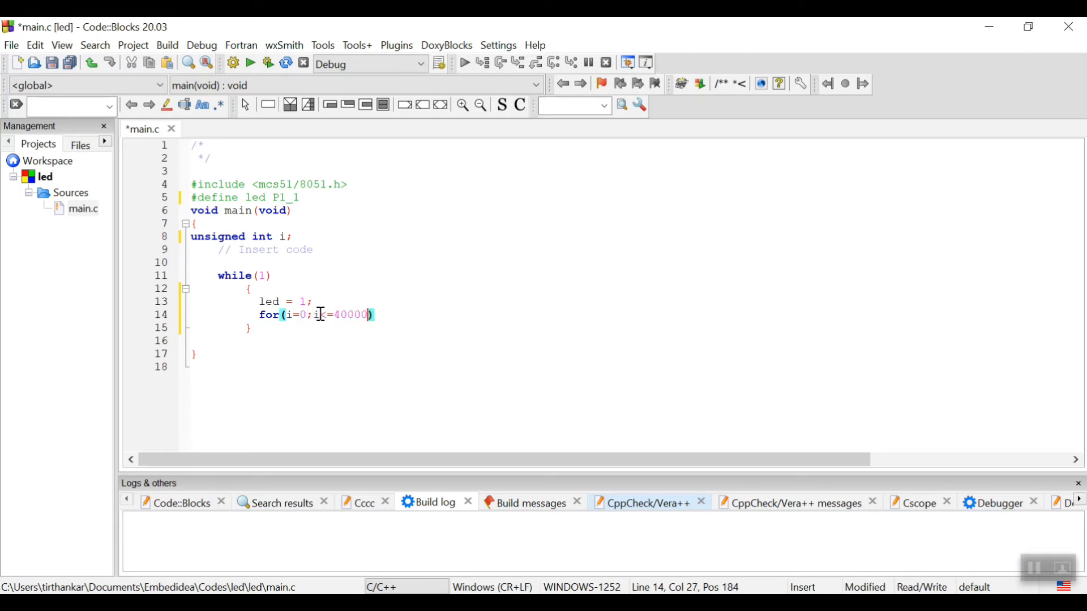
text(;i+)
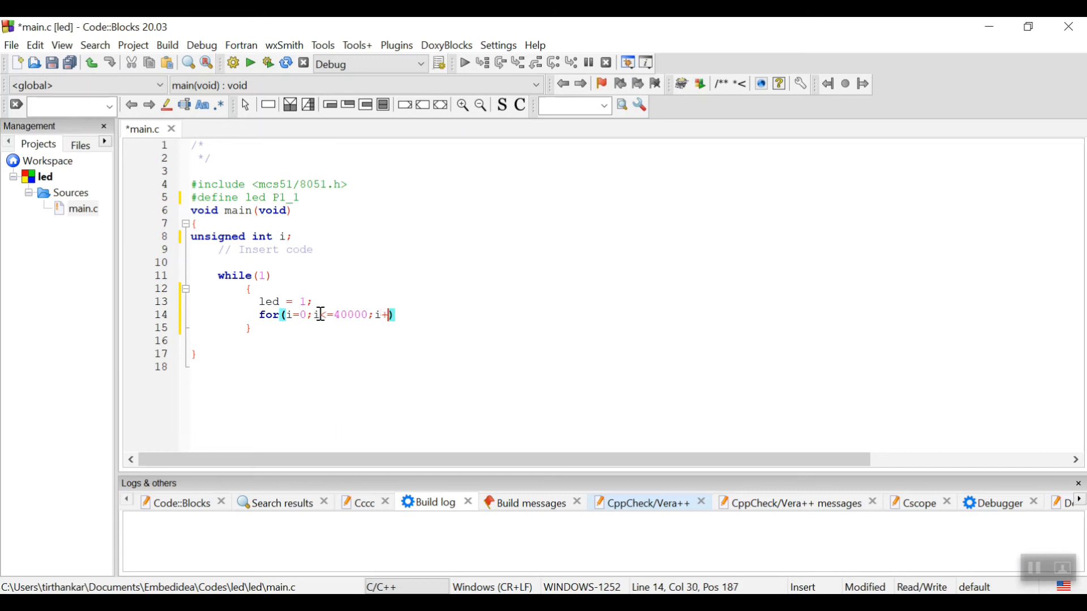
text(+);)
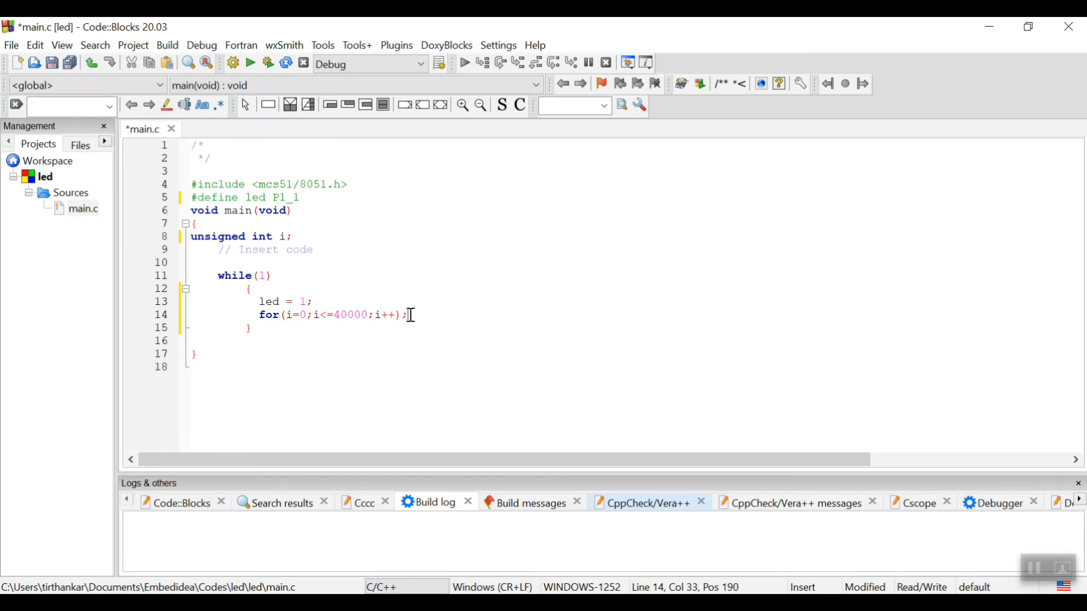
drag(407, 314, 260, 315)
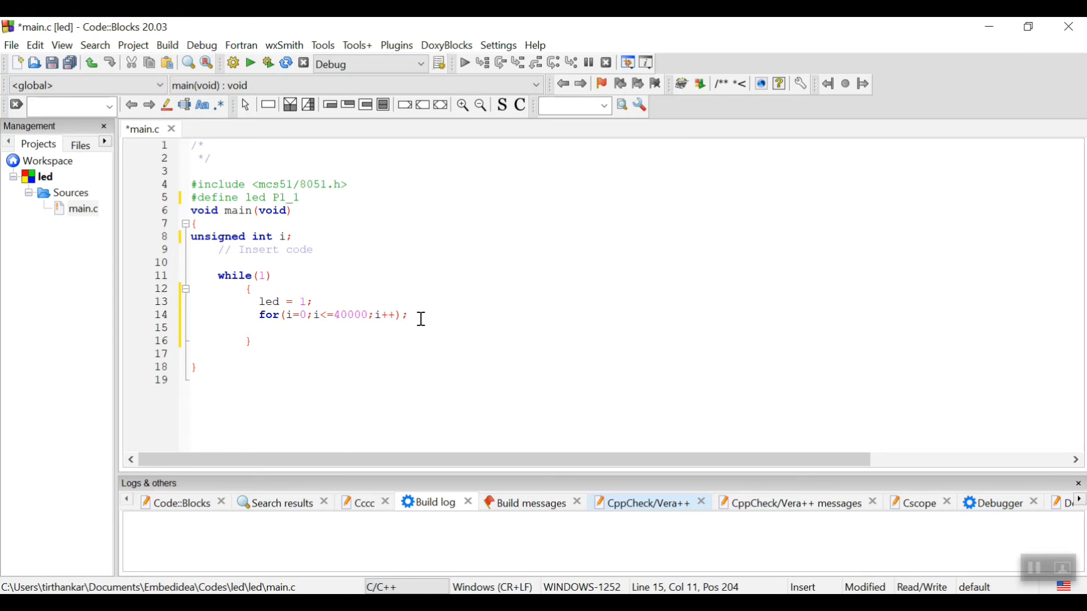
Type 'led = 0;' followed by a second 'for(i=0;i<=40000;i++);' delay loop
text(led = 0;)
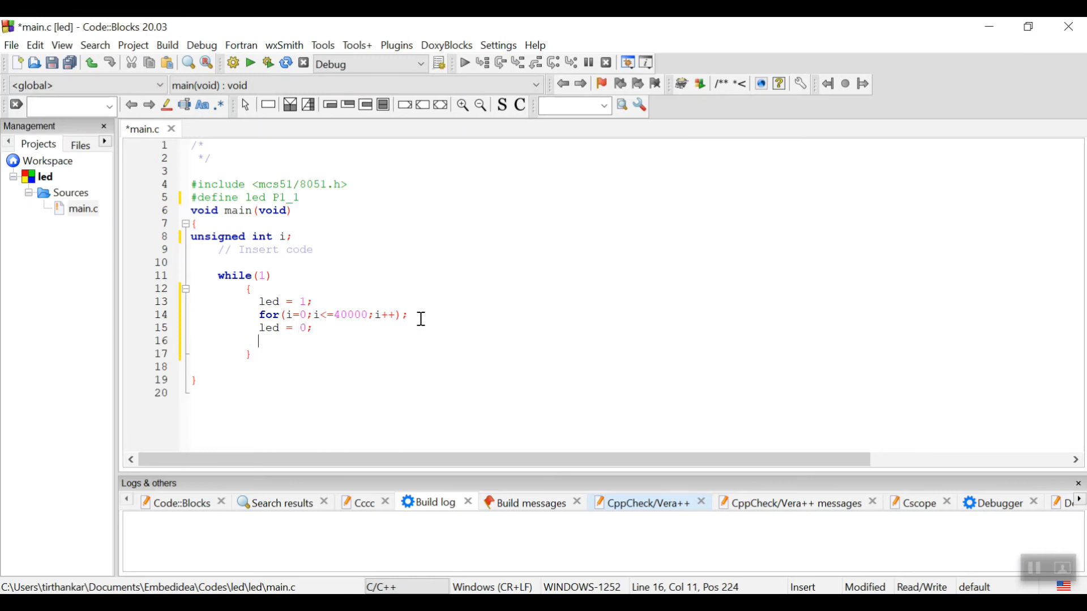
text(for()
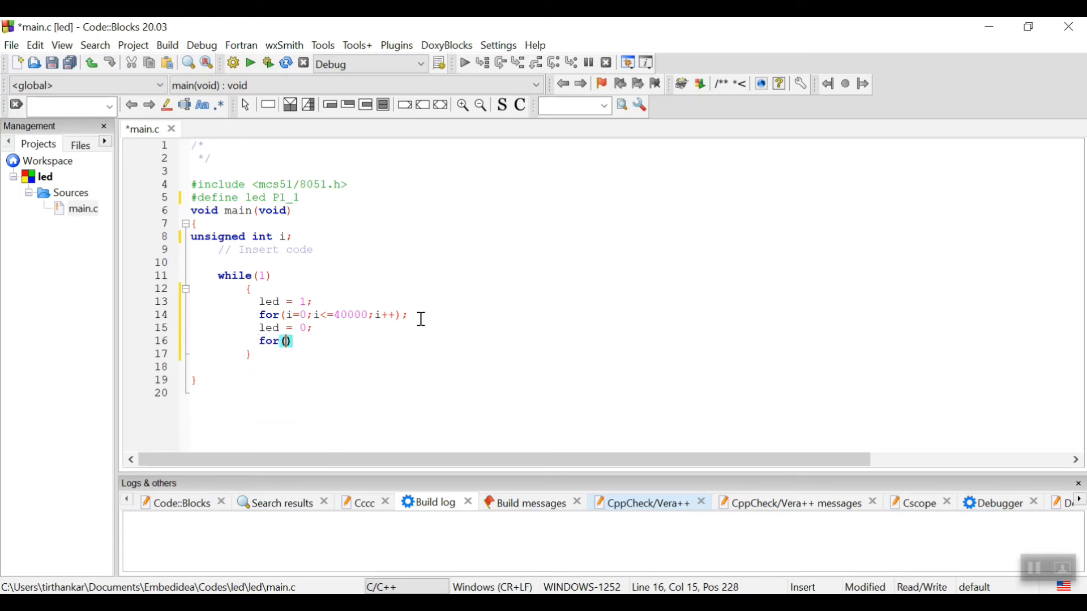
text(i=0)
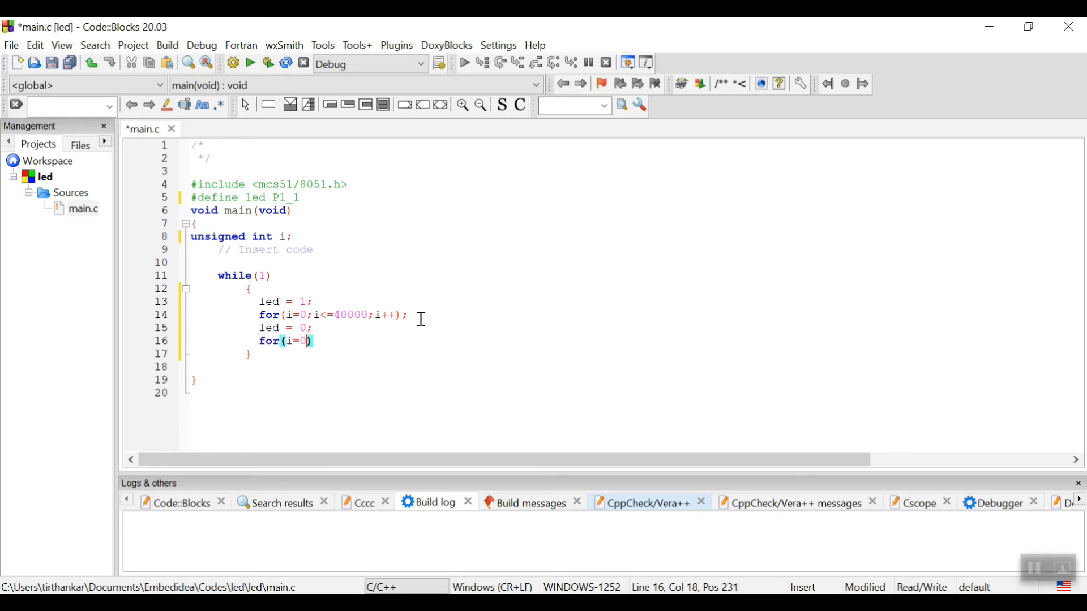
text(;i)
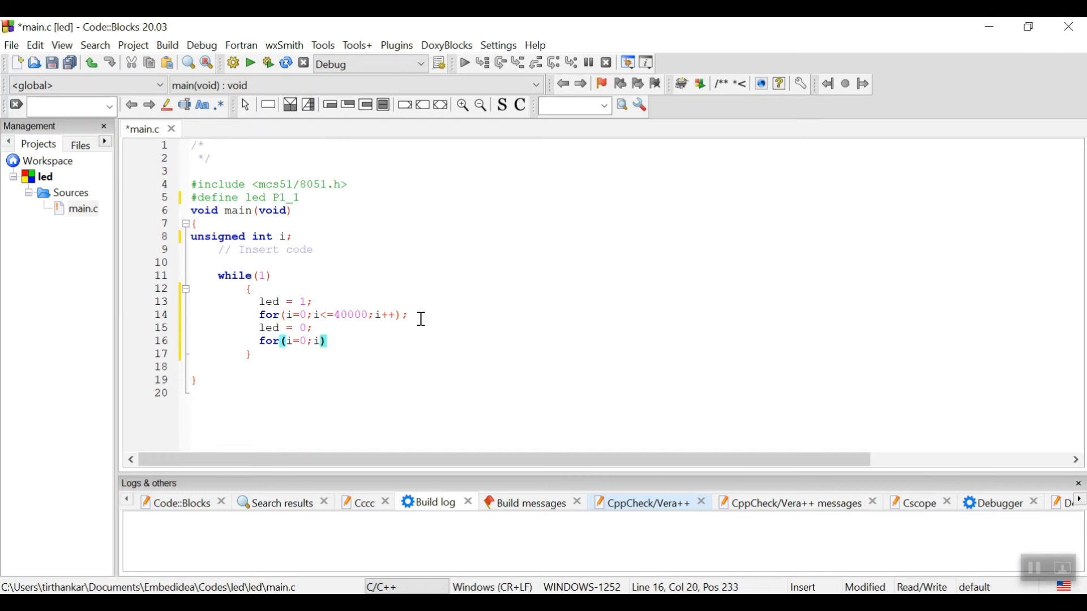
text(<=4)
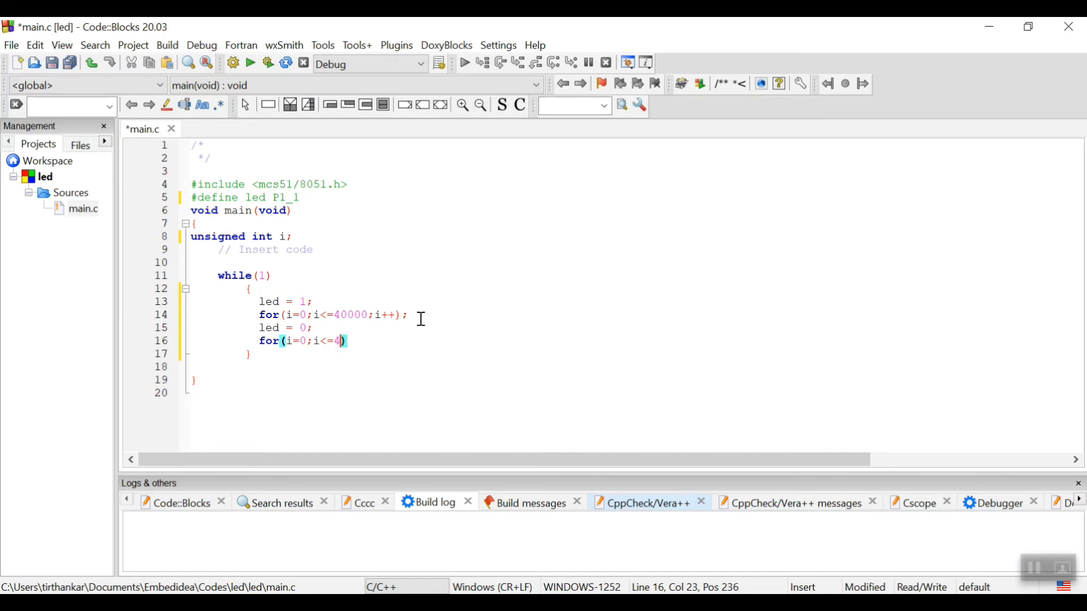
text(0000;)
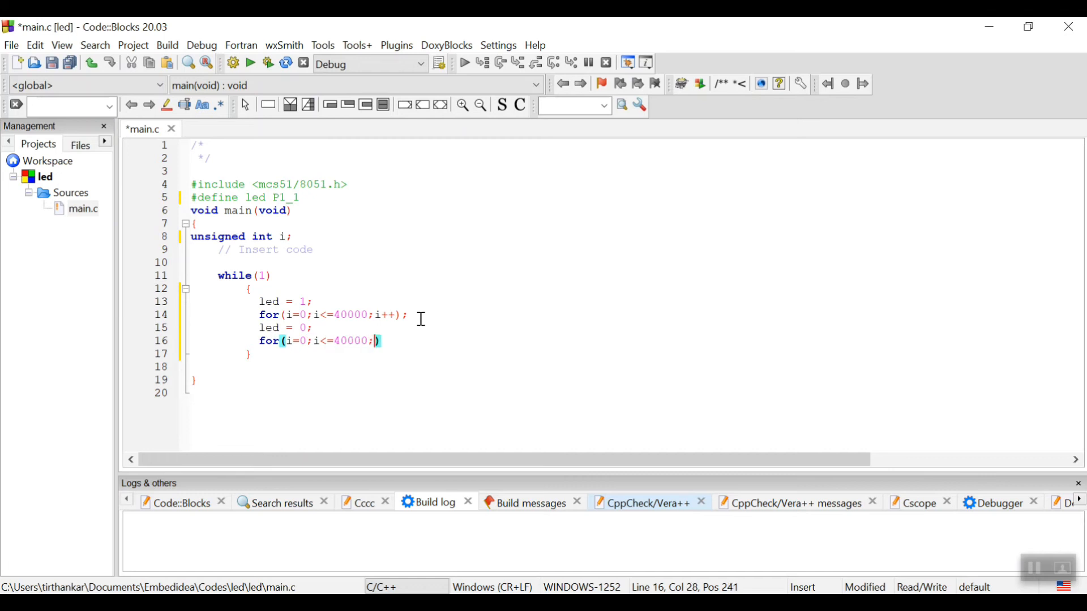
text(i++)
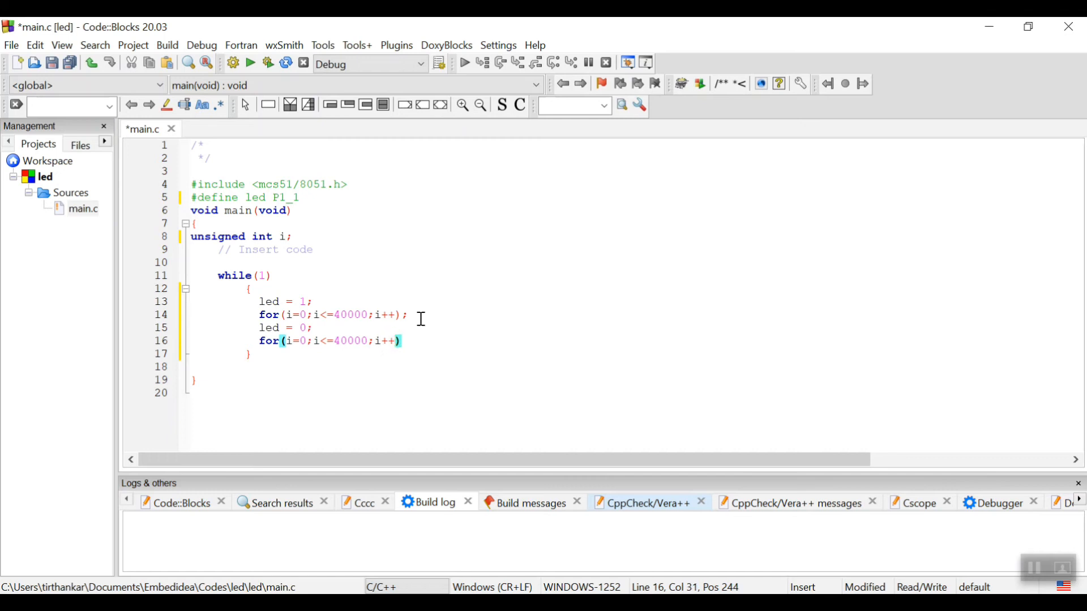
text(;)
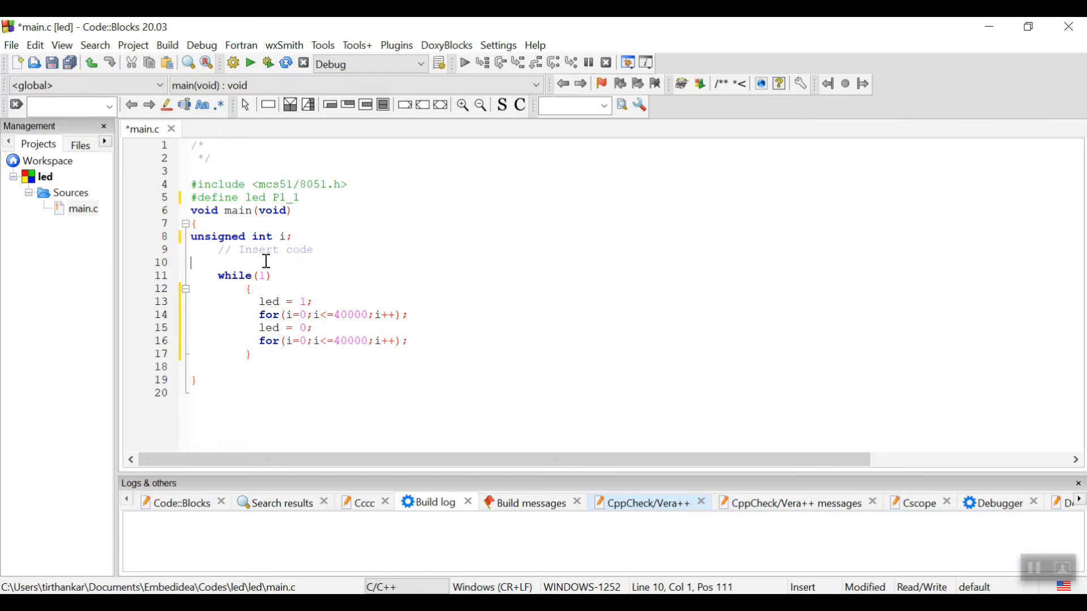
Insert 'led = 0;' on line 10, just before while(1)
text(led)
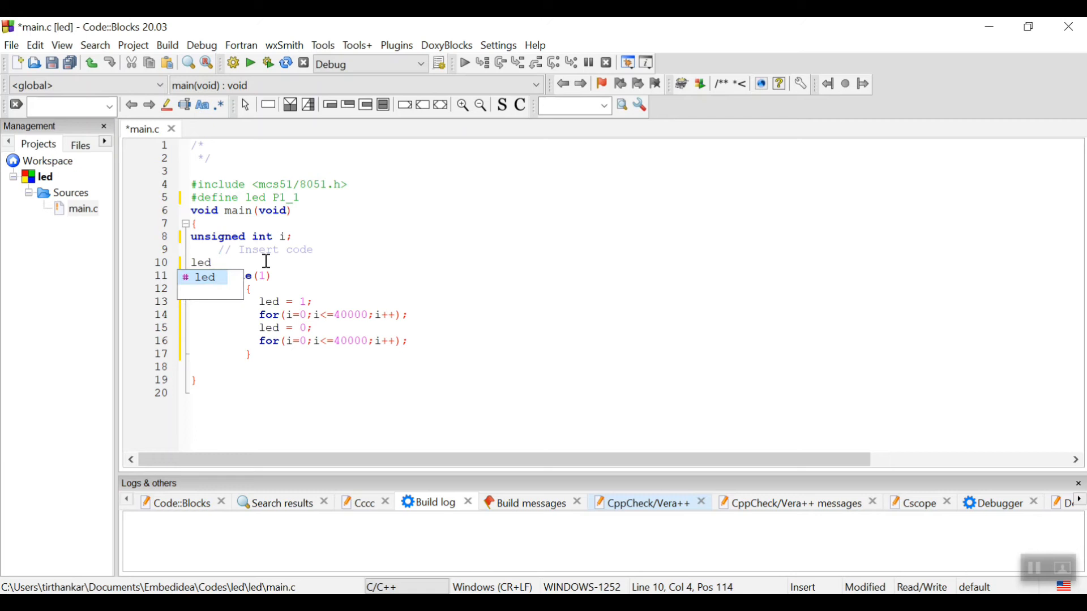
text(=)
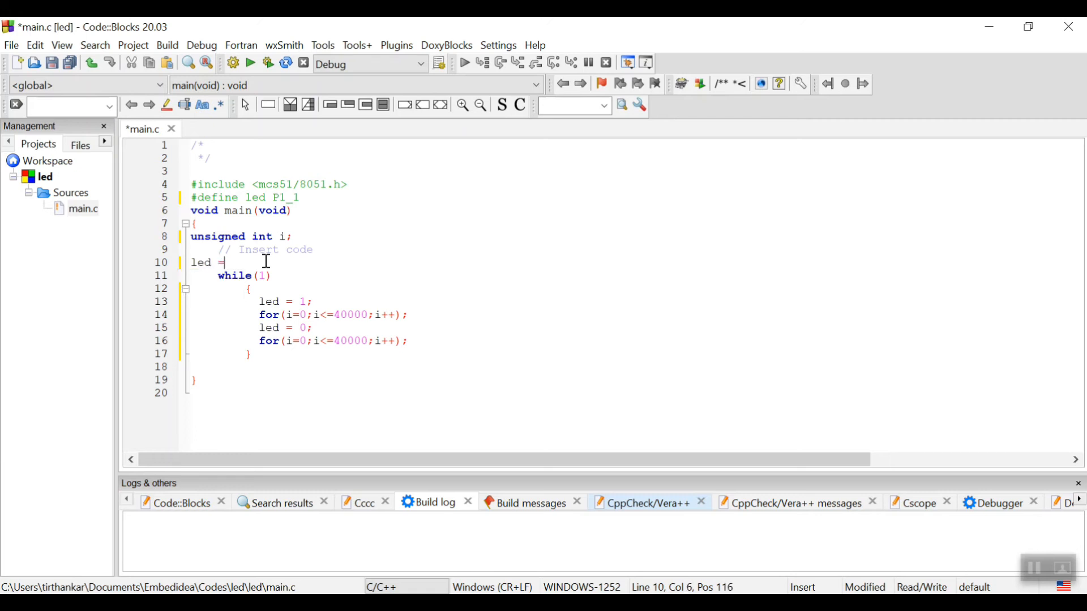
text(0;)
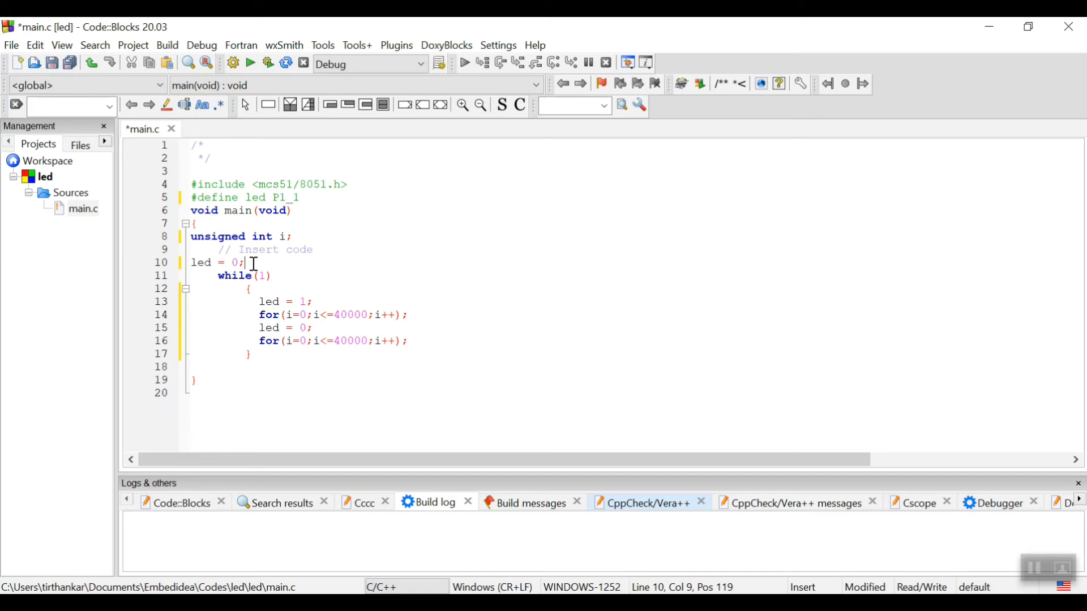
mouse_move(224, 360)
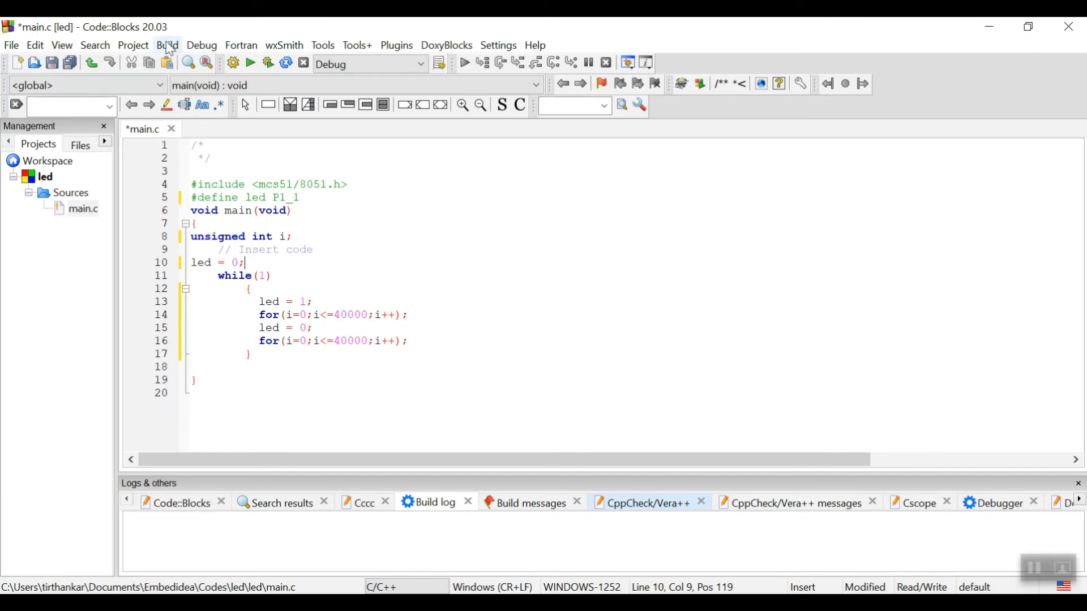
mouse_move(393, 292)
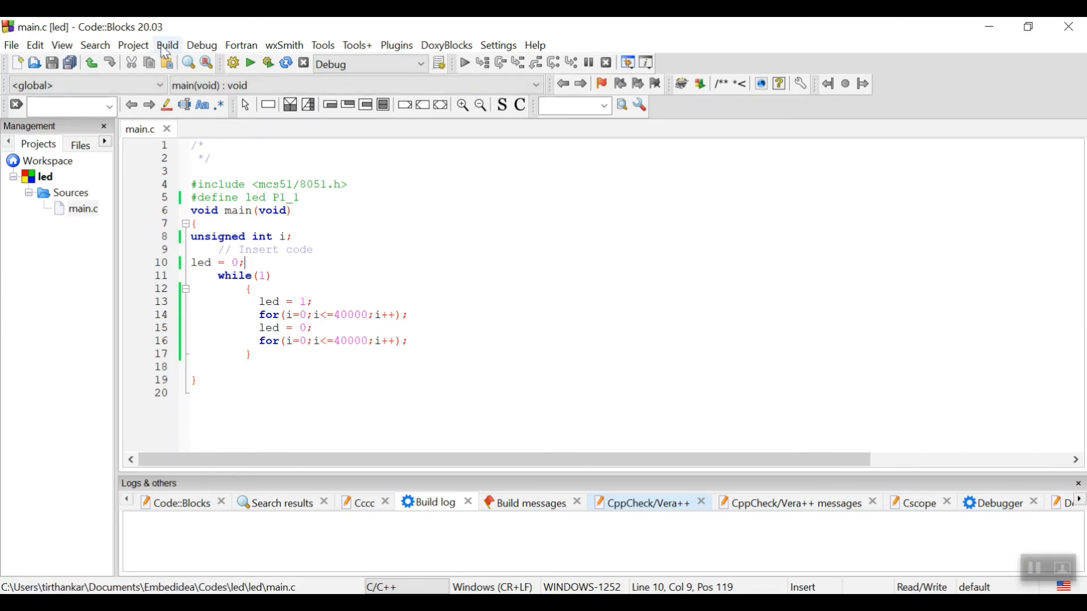
Compile main.c into led.hex with 0 errors, then minimize Code::Blocks
click(167, 45)
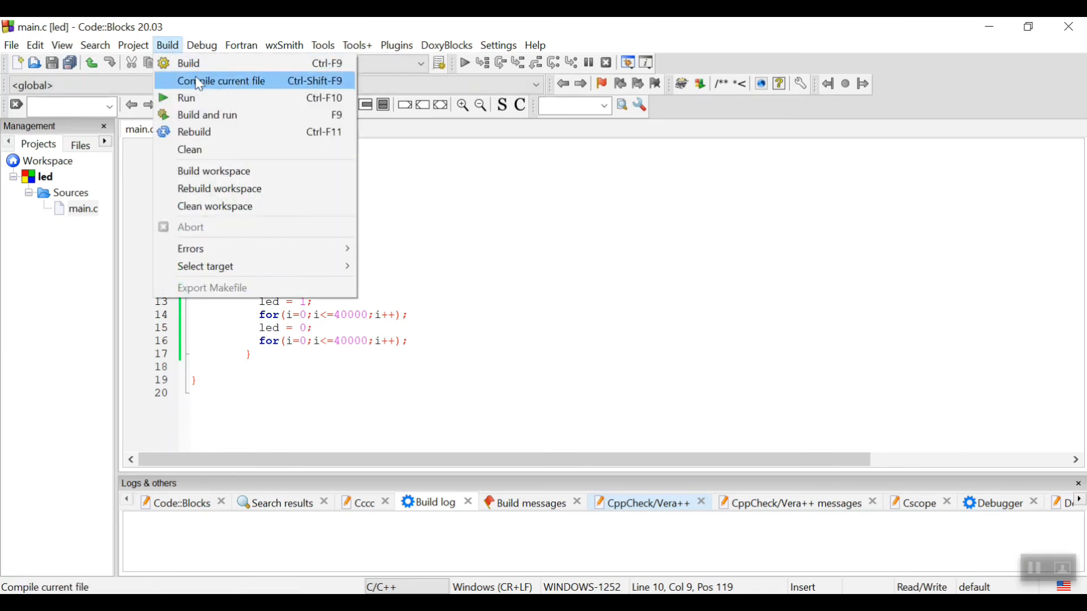
click(220, 80)
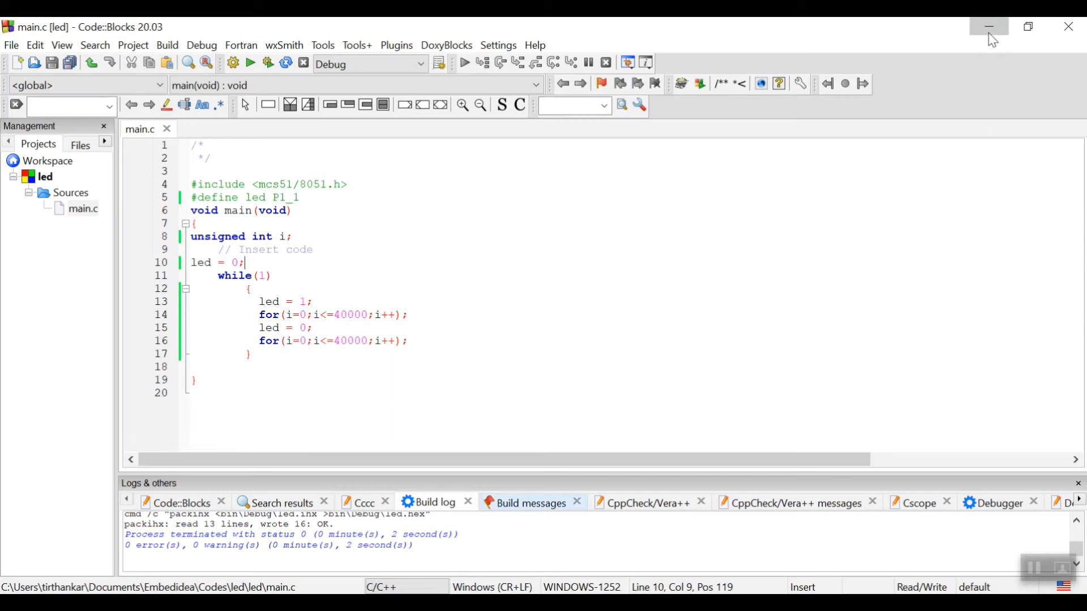
click(988, 27)
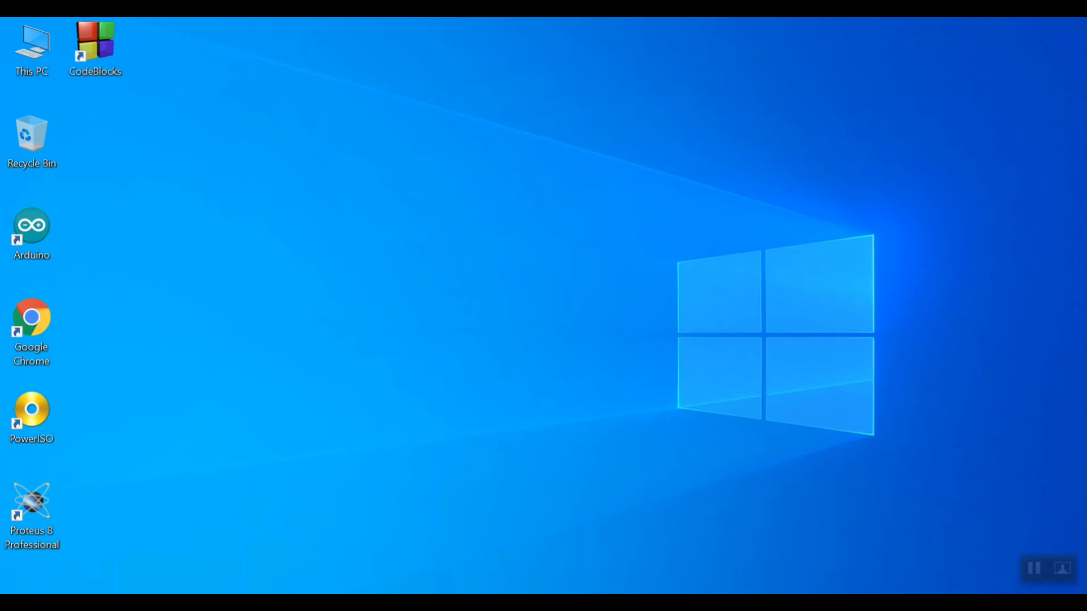
Launch Proteus 8 Professional and start a new Schematic Capture sheet
double_click(31, 503)
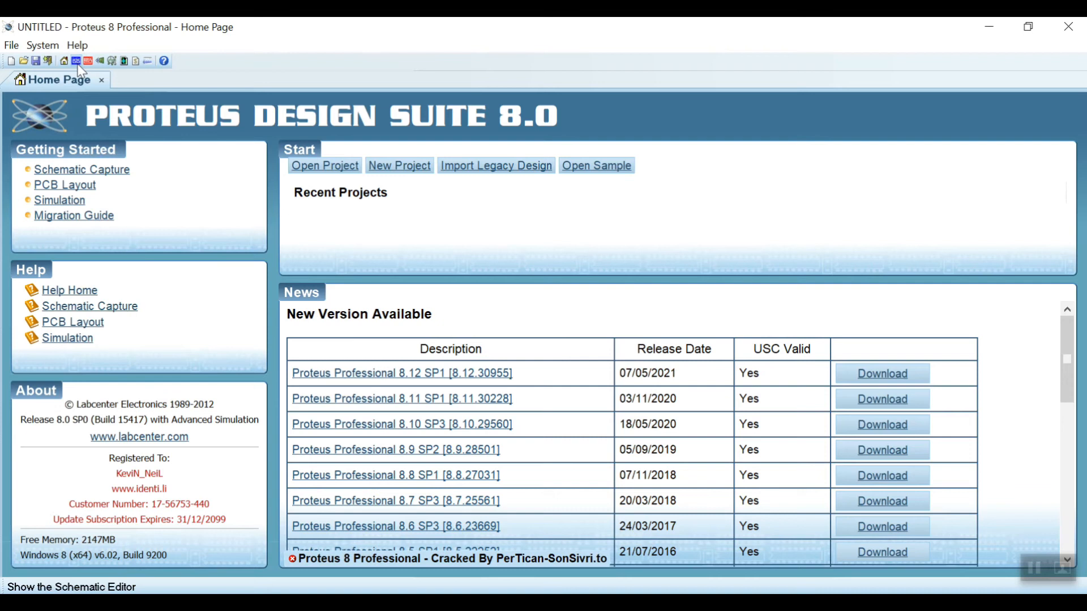
click(86, 61)
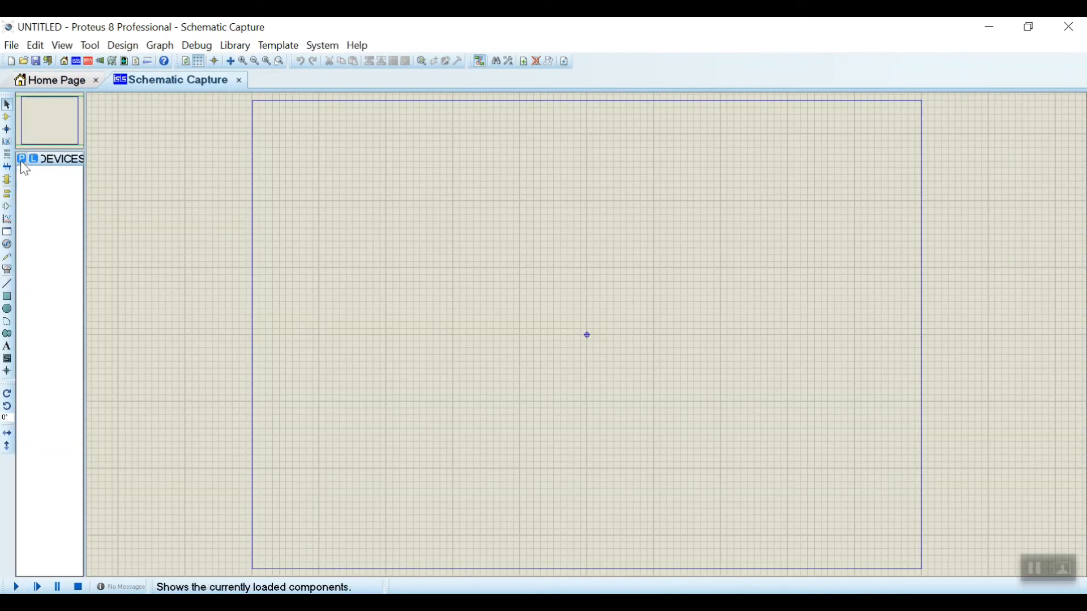
Pick AT89C51 and LED-YELLOW ('led active' search) into the device list
click(22, 159)
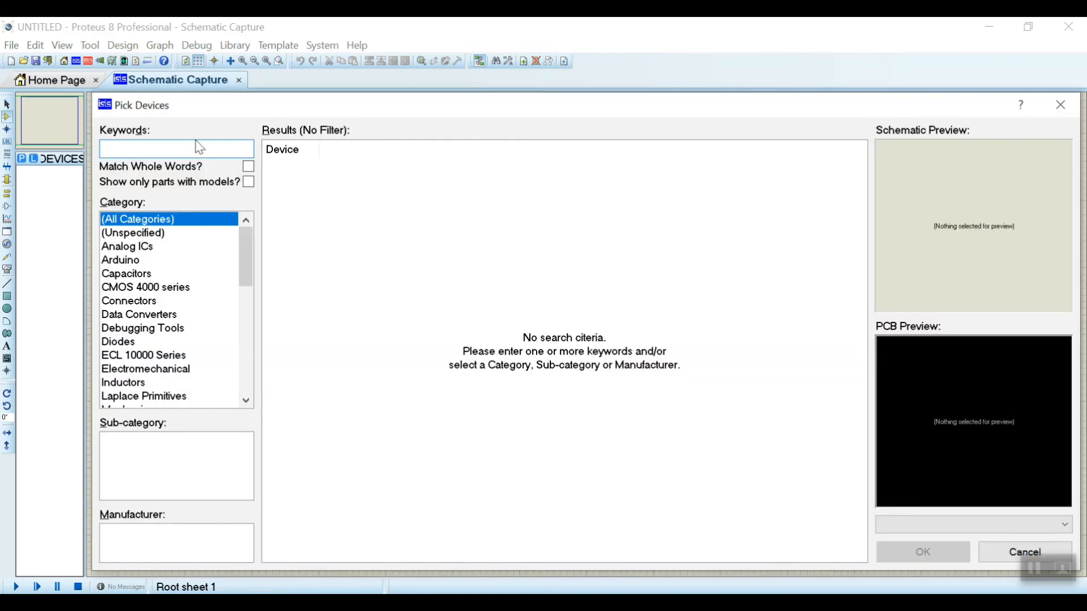
text(a)
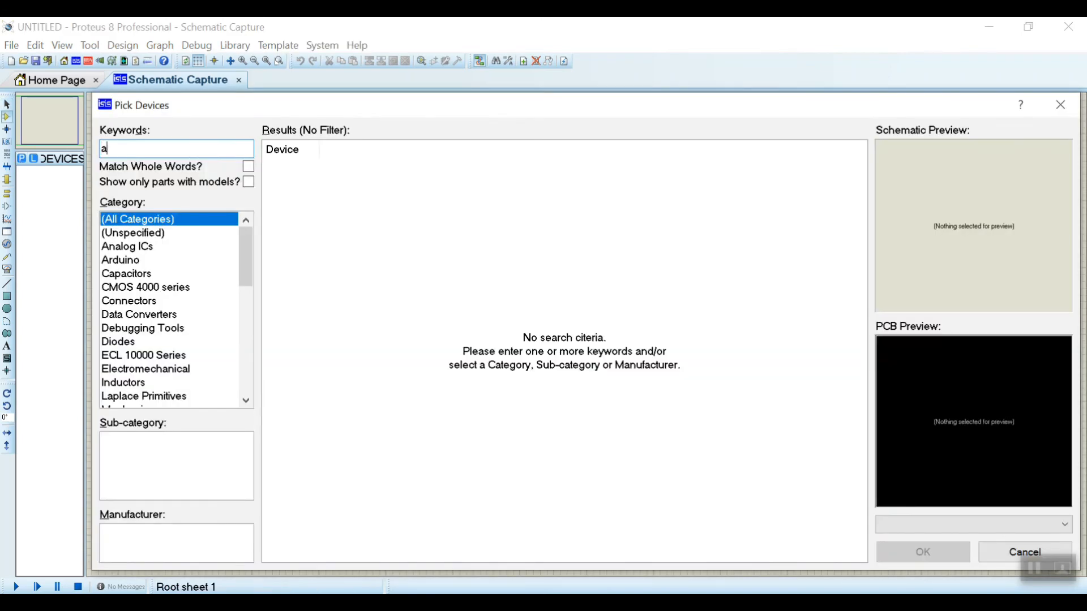
text(t89c51)
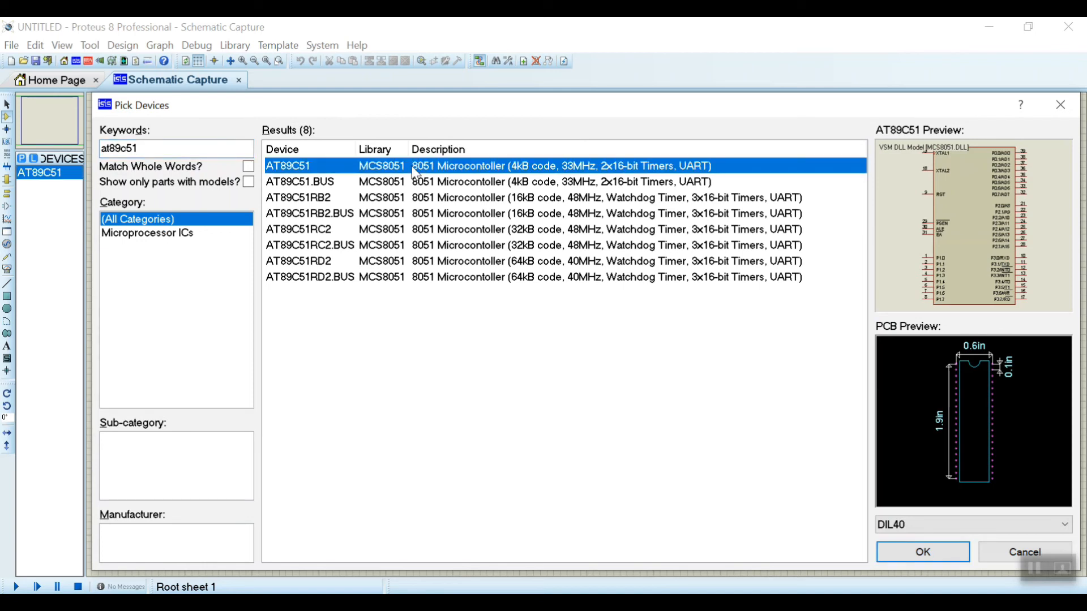
mouse_move(62, 183)
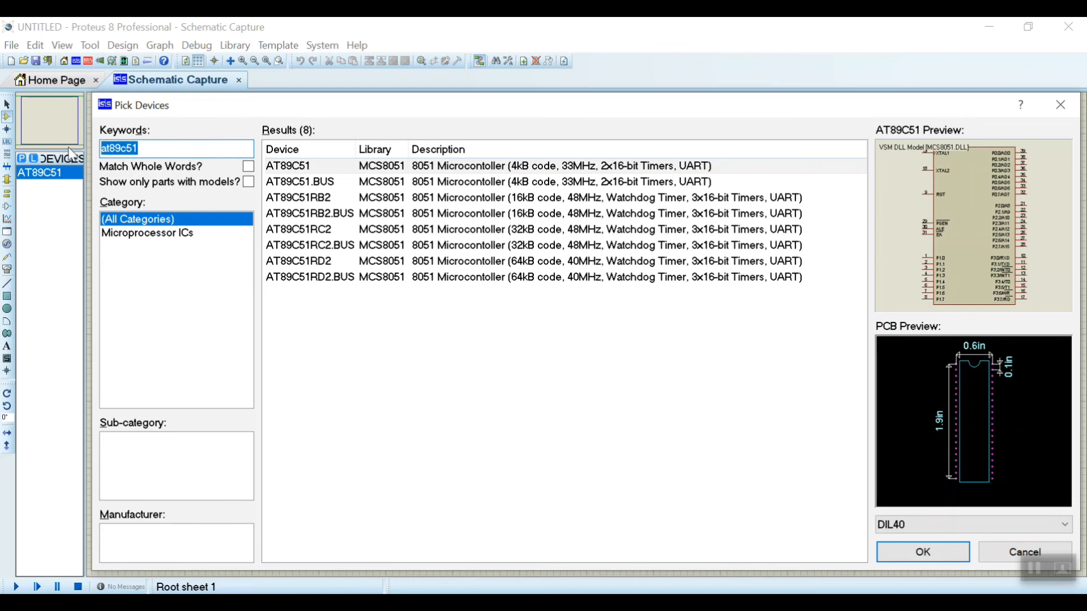
text(led a)
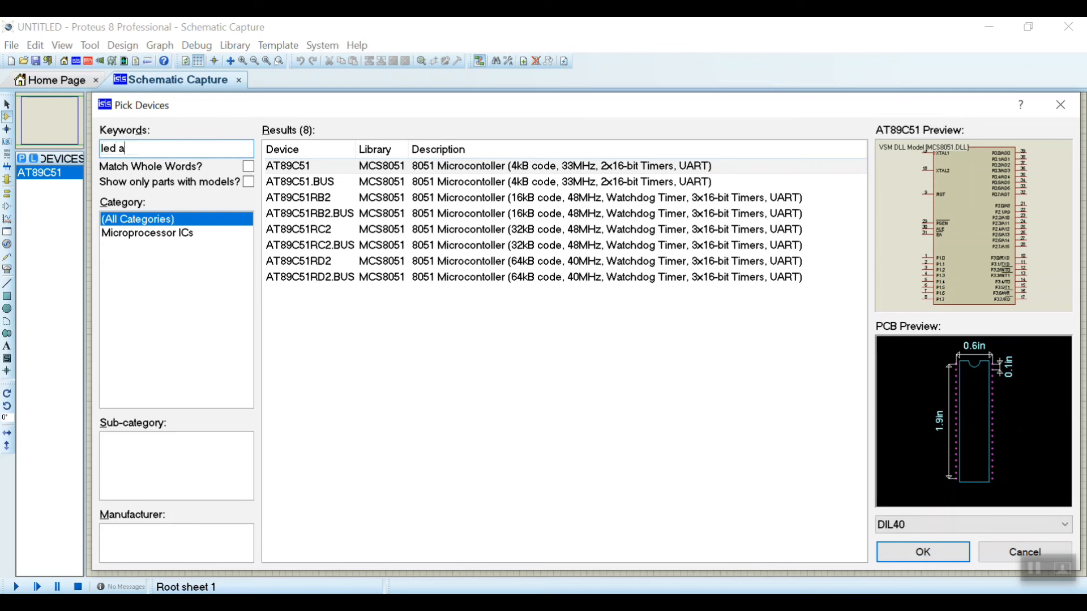
text(ctive)
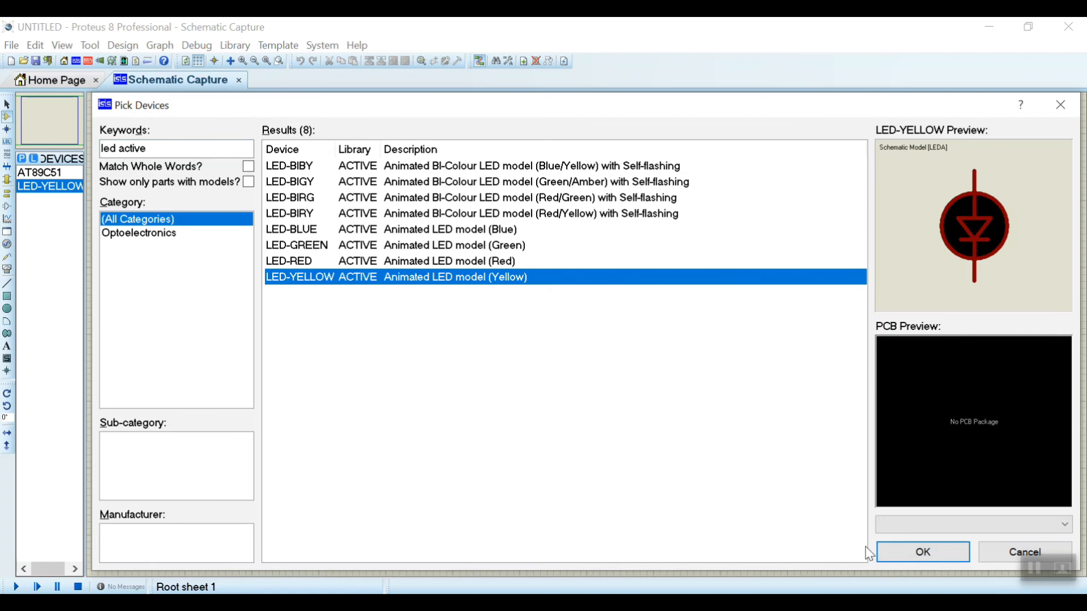
click(921, 552)
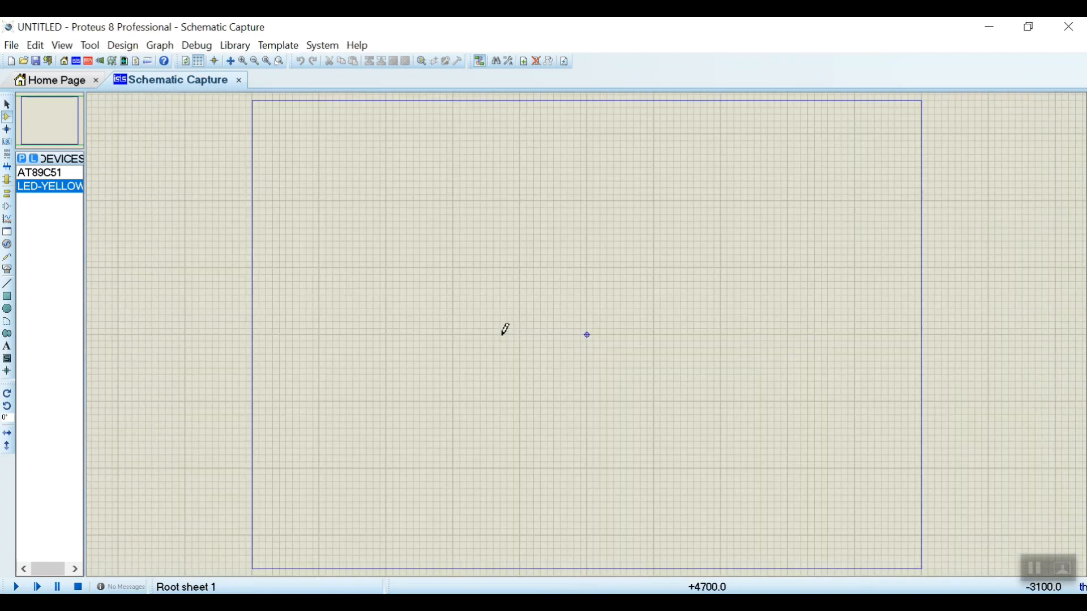
Place the AT89C51 and the yellow LED beside its lower pins
click(40, 173)
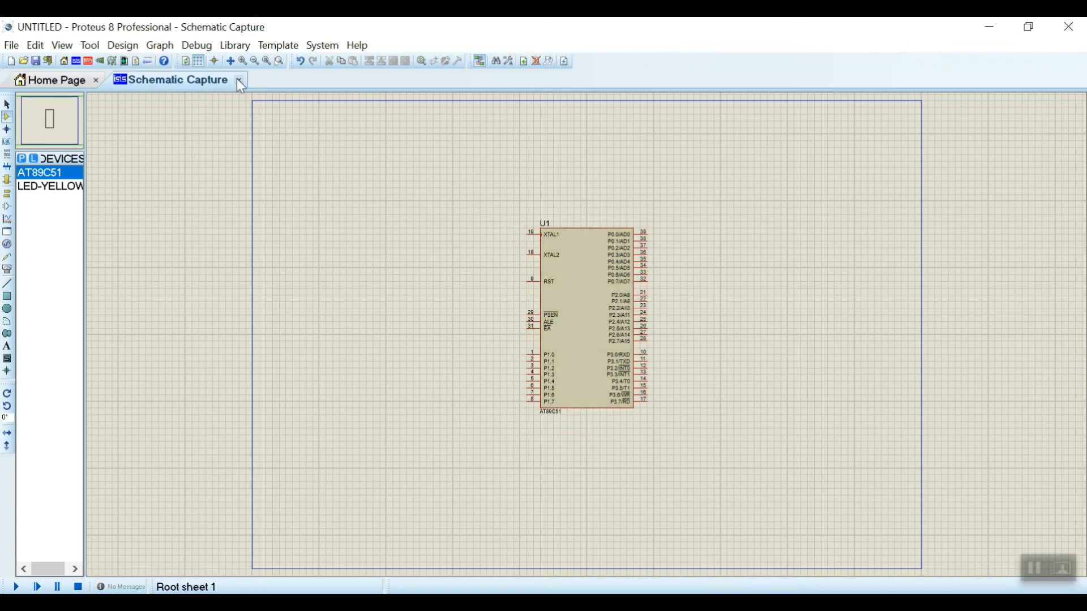
click(231, 61)
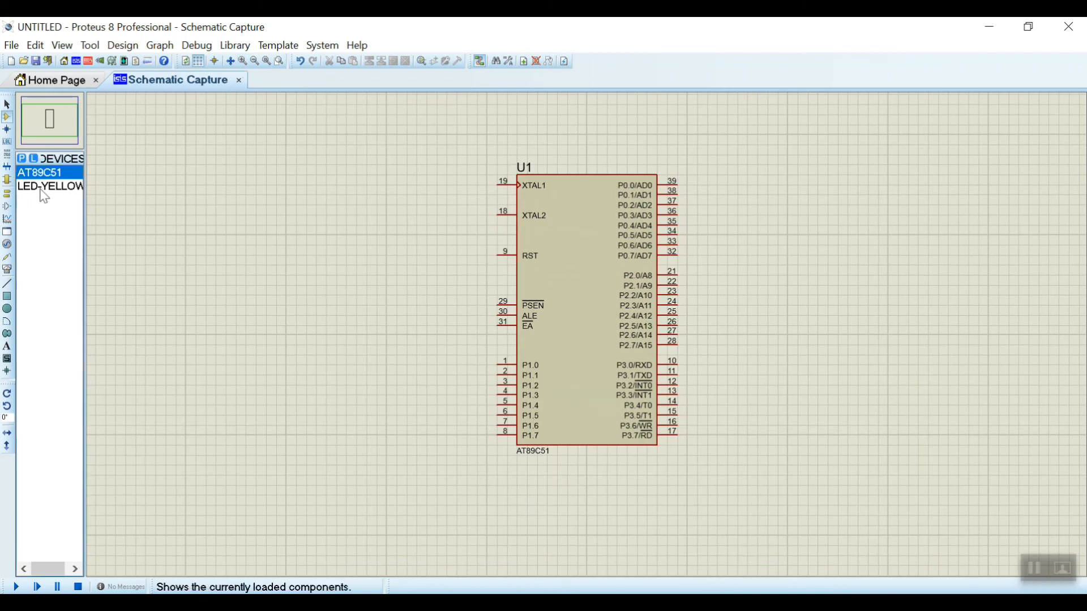
click(50, 187)
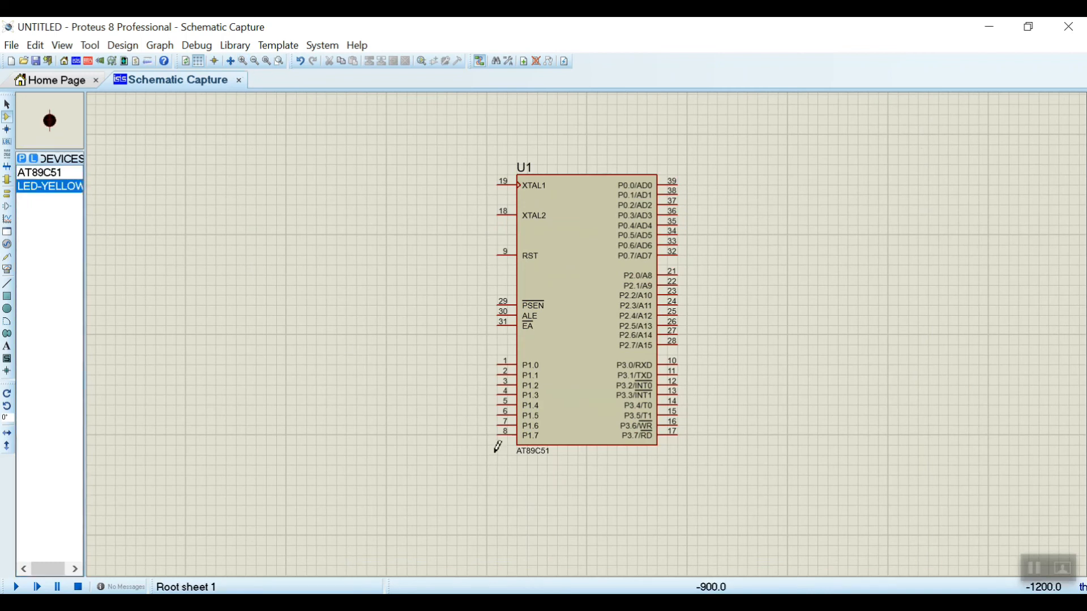
click(444, 426)
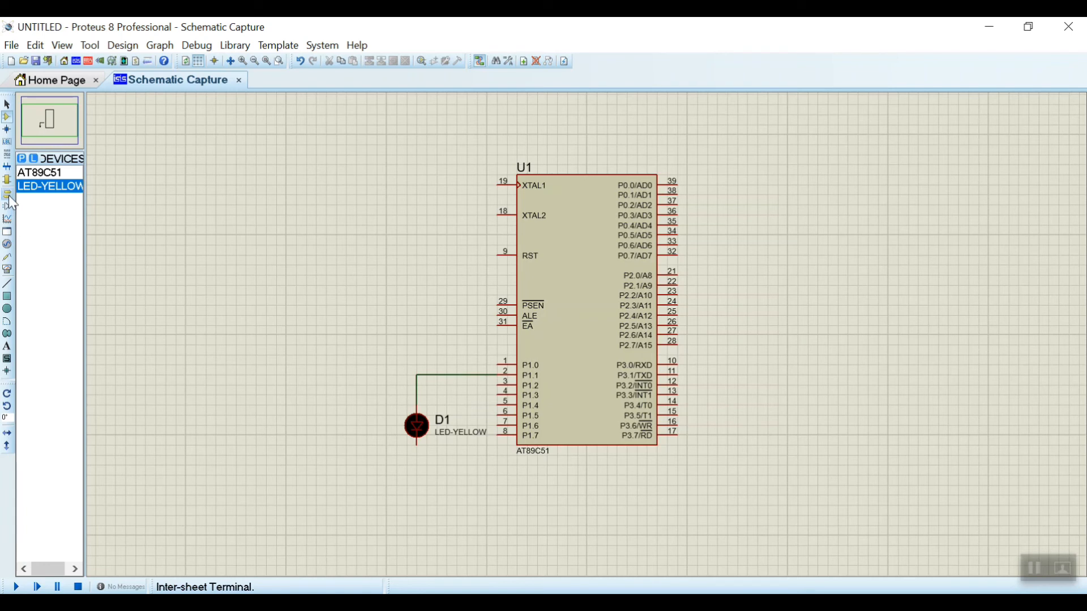
Place a GROUND terminal below the LED and wire it to the LED
click(7, 201)
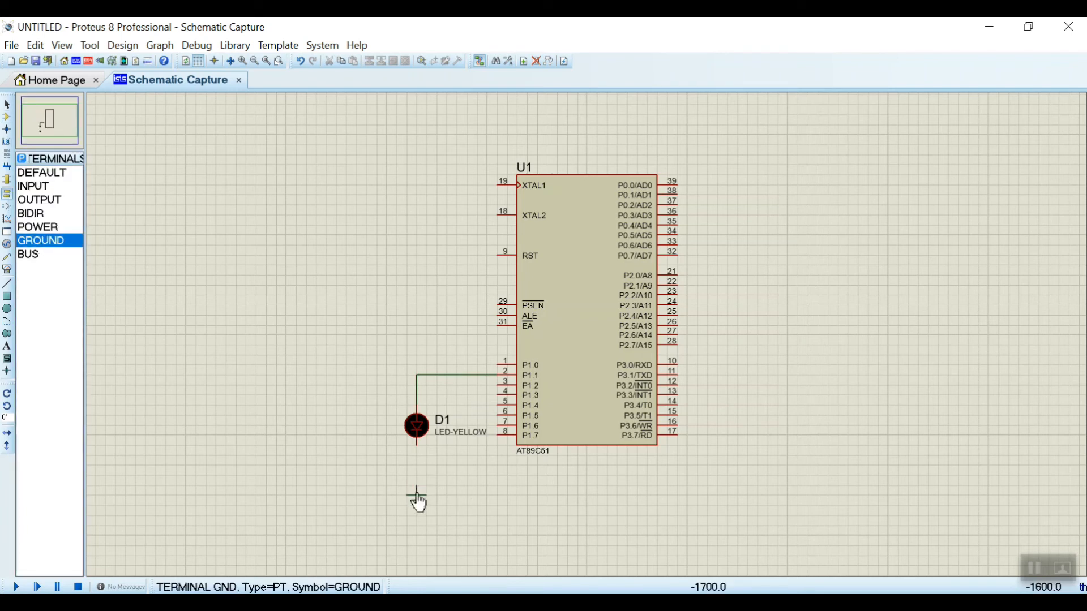
click(418, 500)
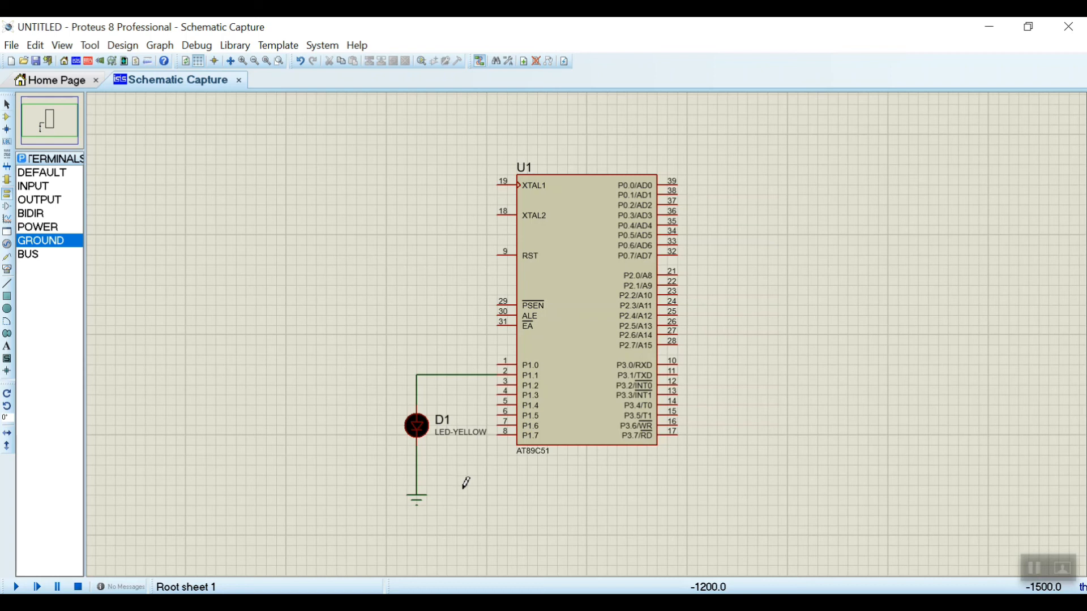
click(582, 305)
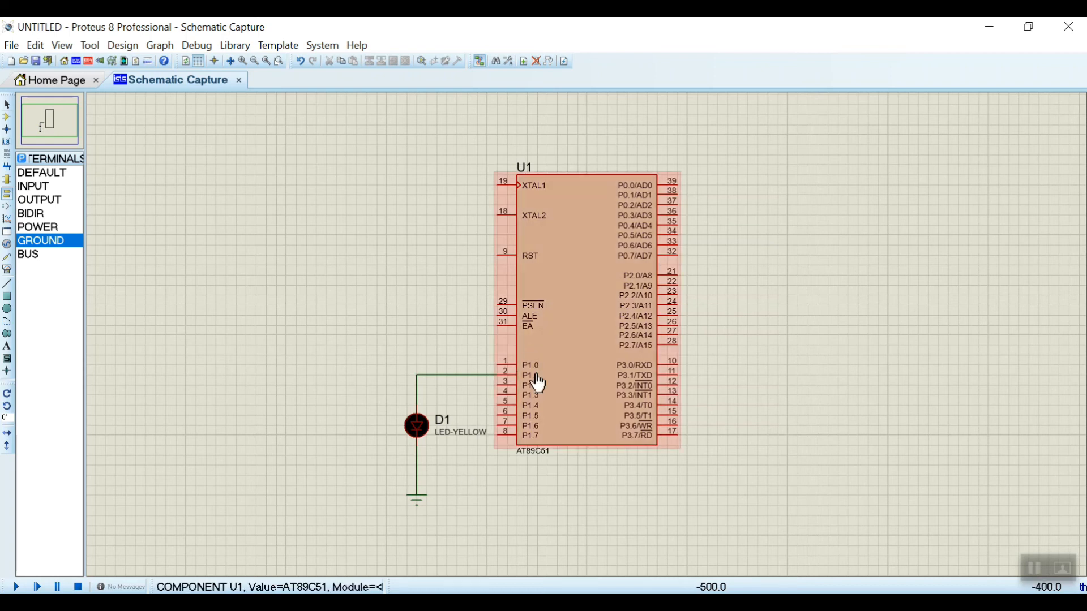
Load Codes\led\led\bin\Debug\led.hex as the AT89C51's program file
click(825, 398)
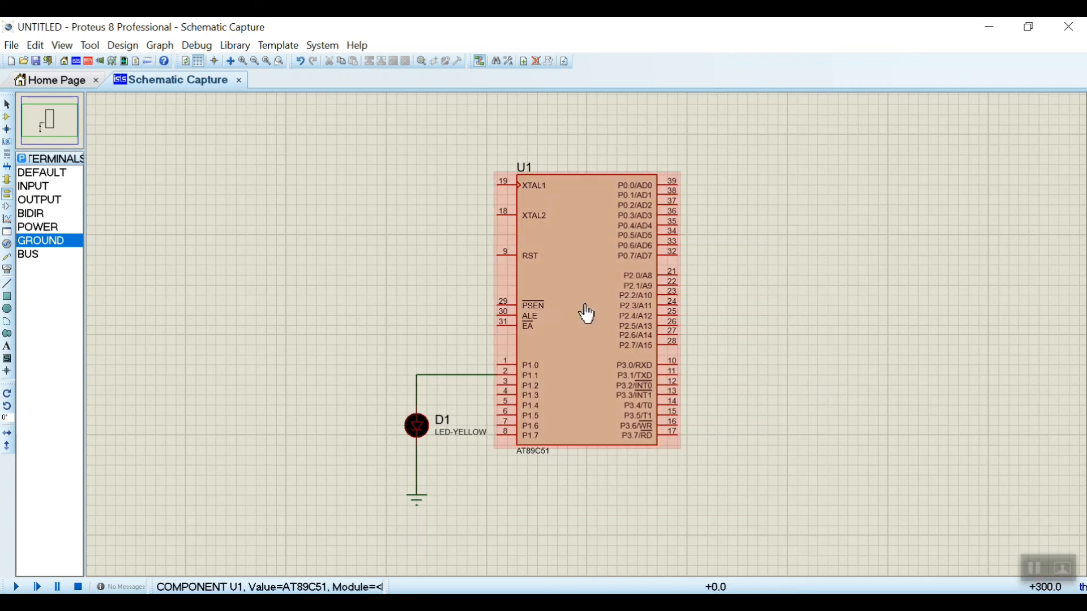
double_click(587, 312)
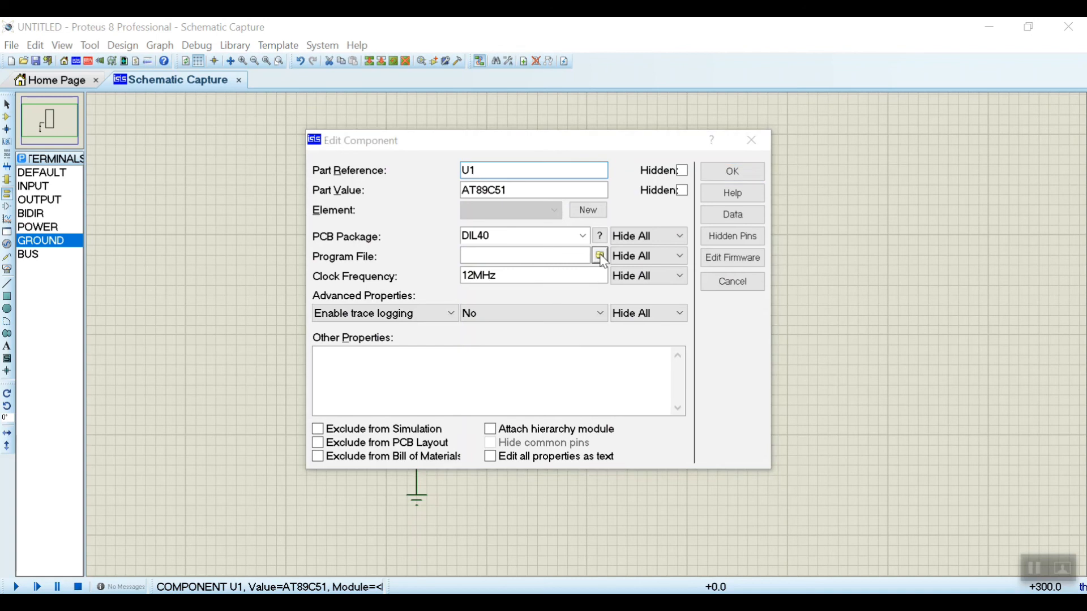
click(599, 255)
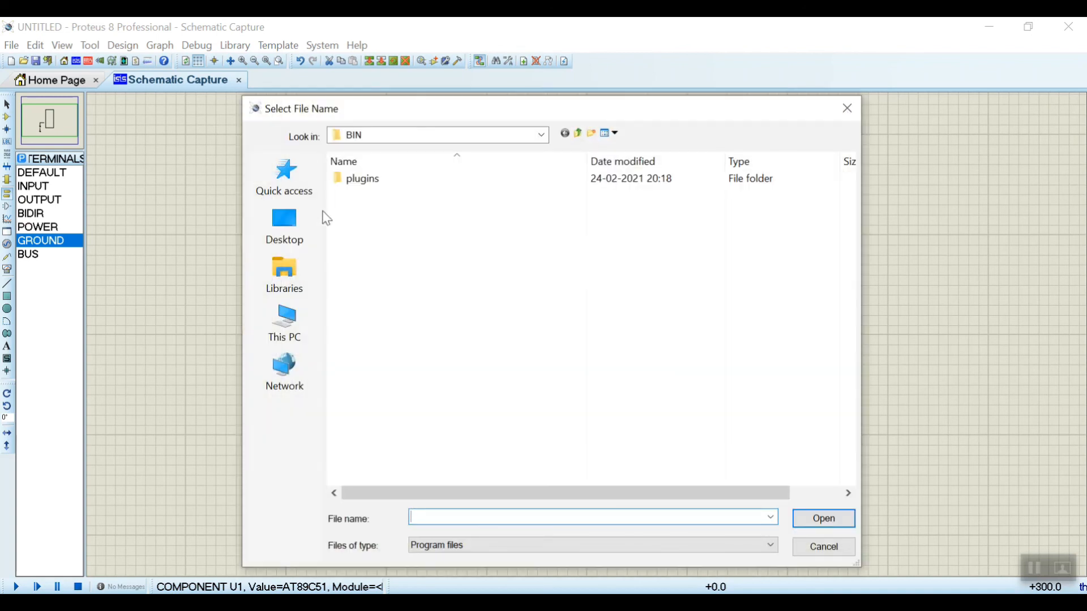
click(284, 274)
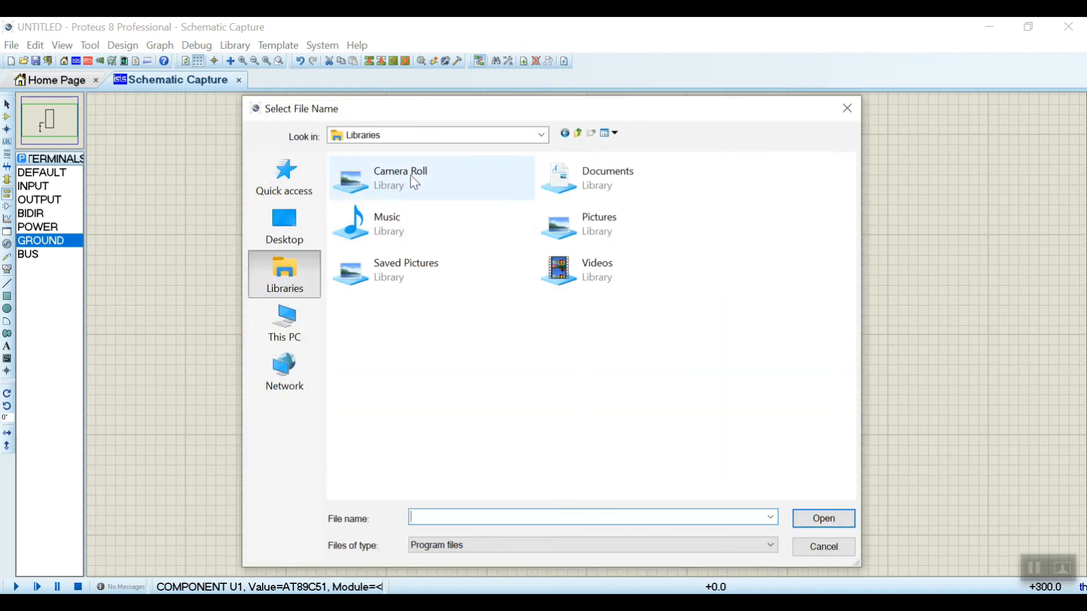
double_click(607, 171)
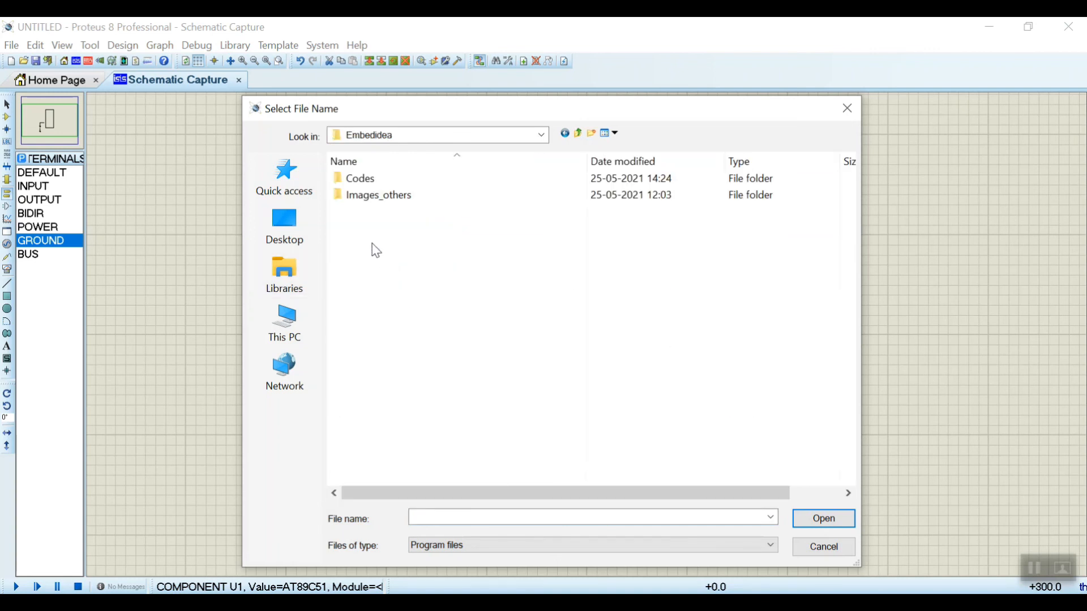
double_click(359, 179)
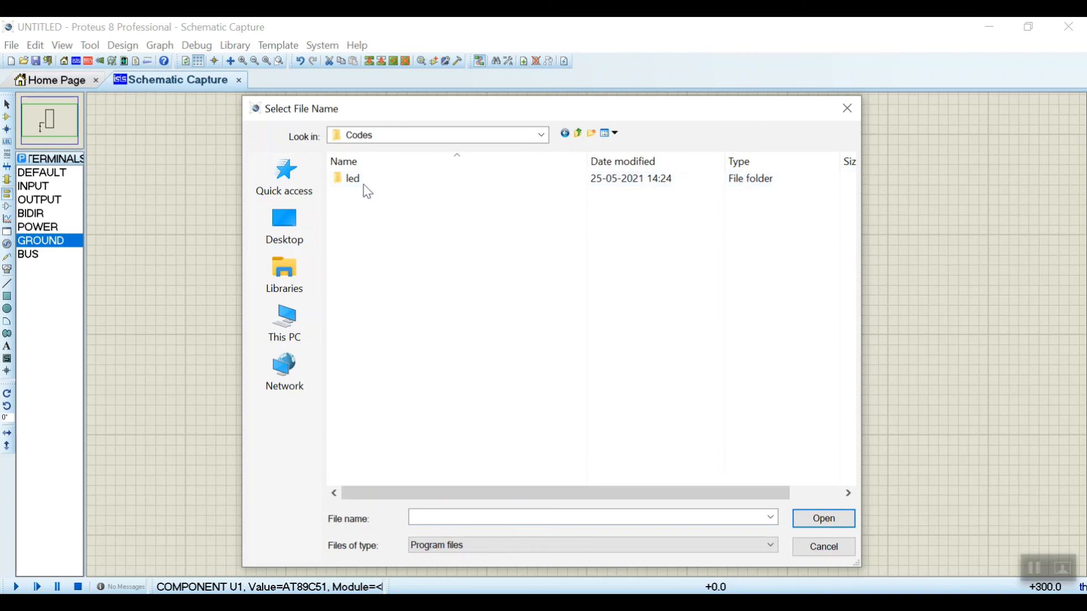
double_click(352, 179)
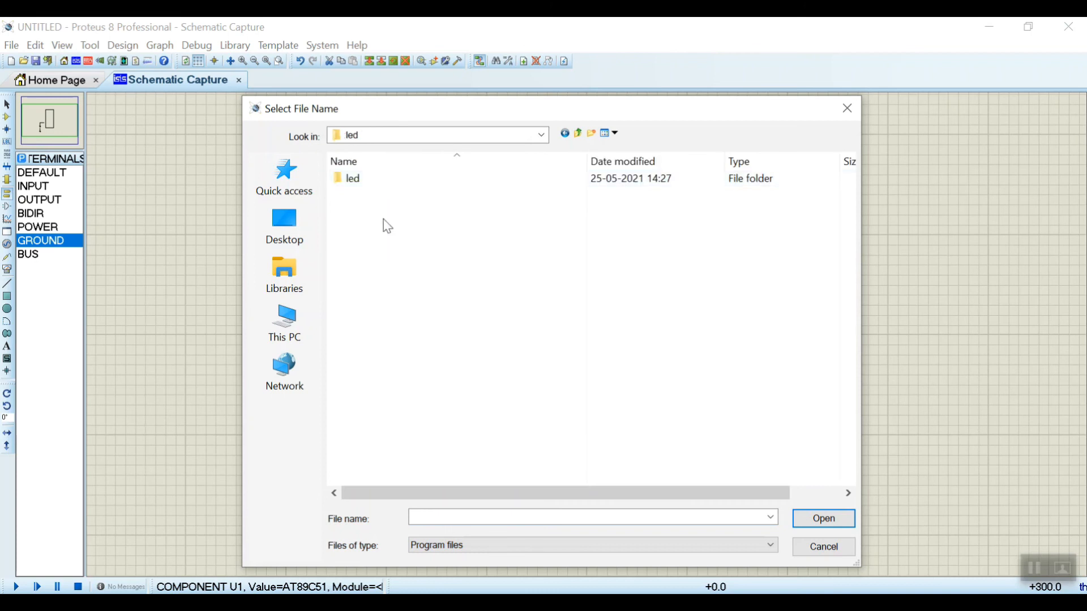
click(352, 178)
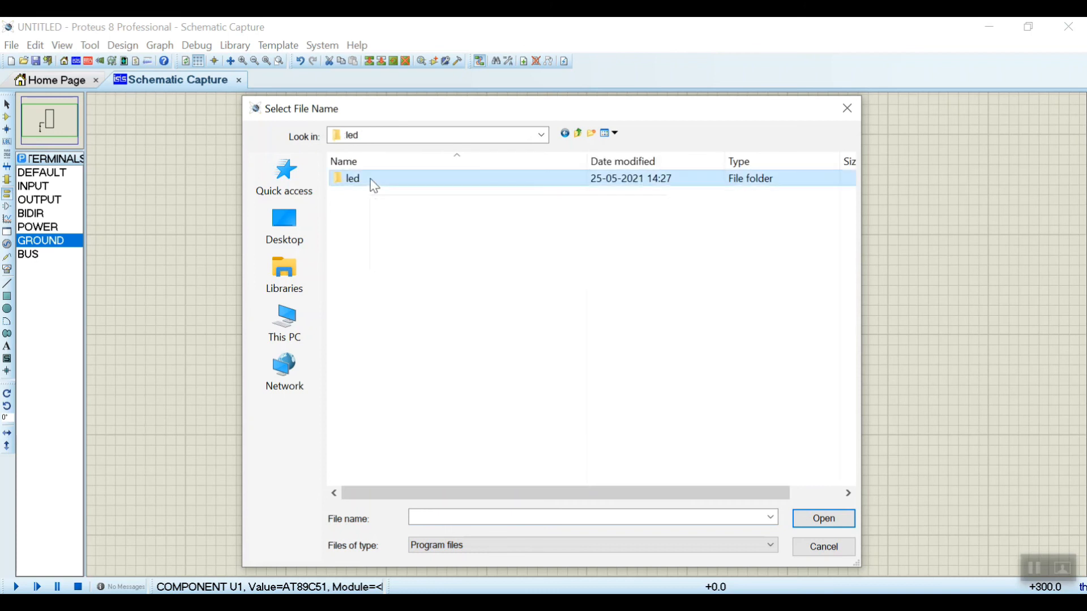
double_click(352, 178)
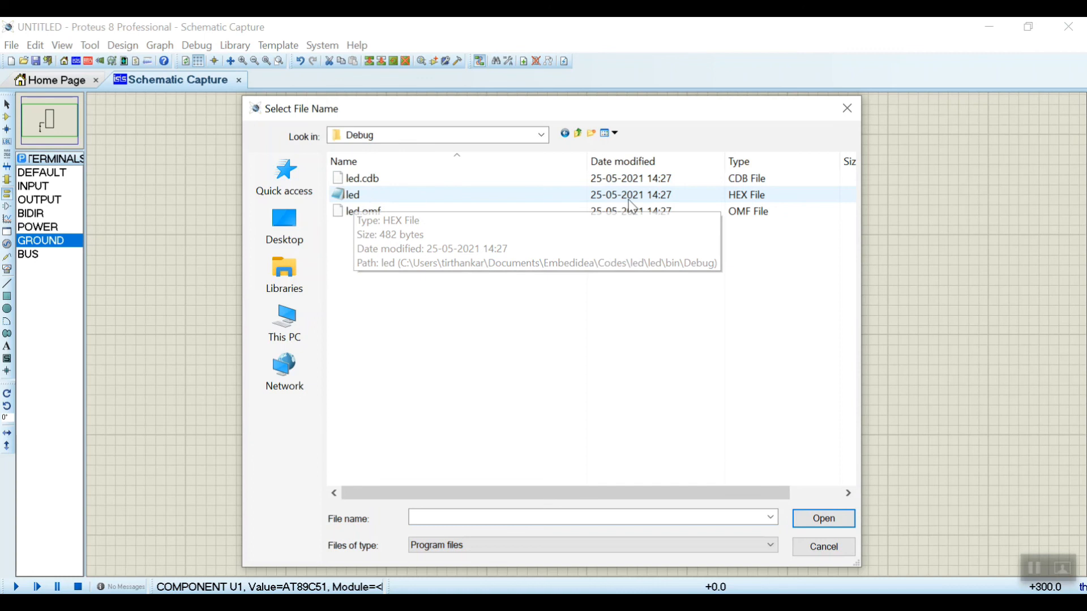
mouse_move(367, 199)
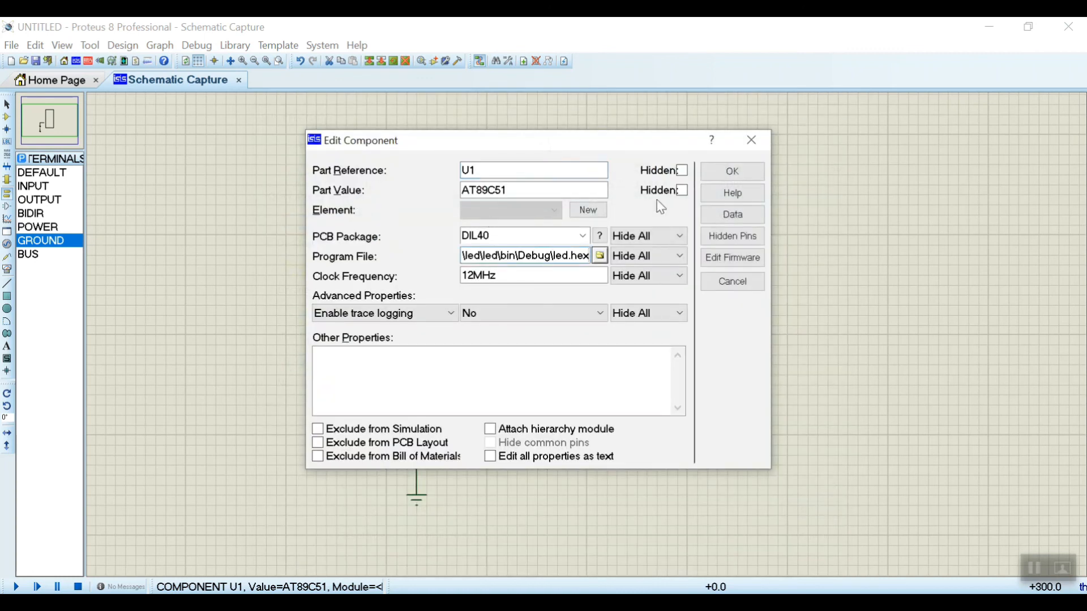
click(731, 171)
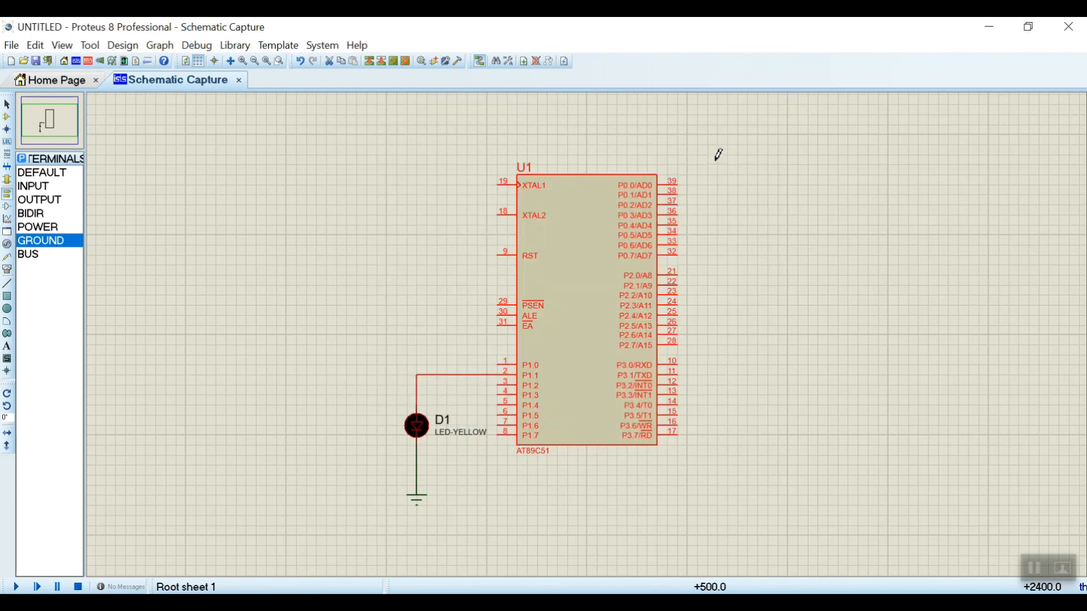
Deselect the microcontroller and run the simulation with the Play button
click(586, 433)
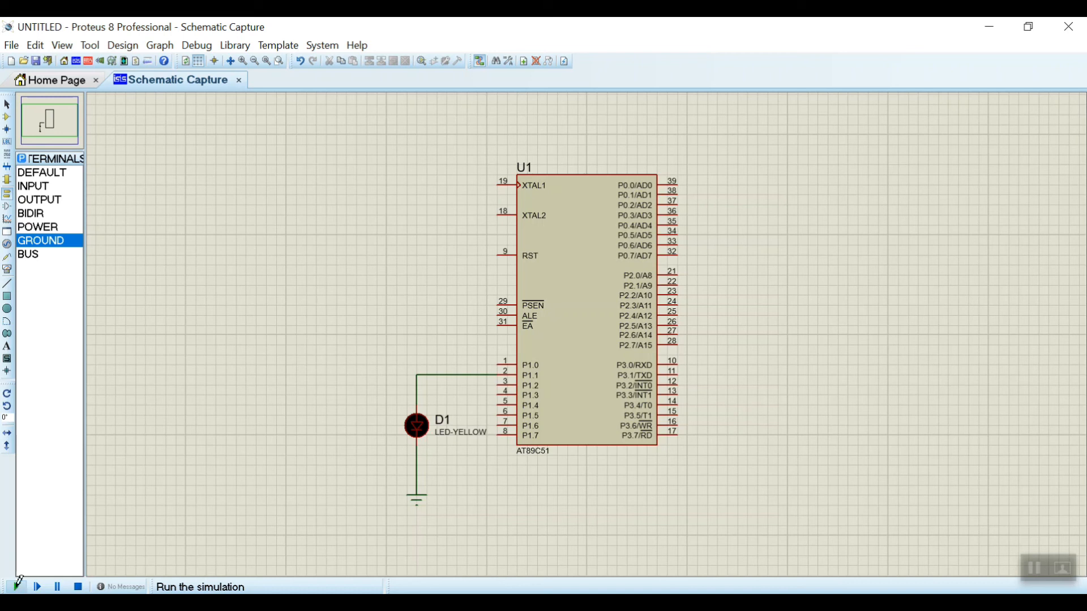
click(16, 587)
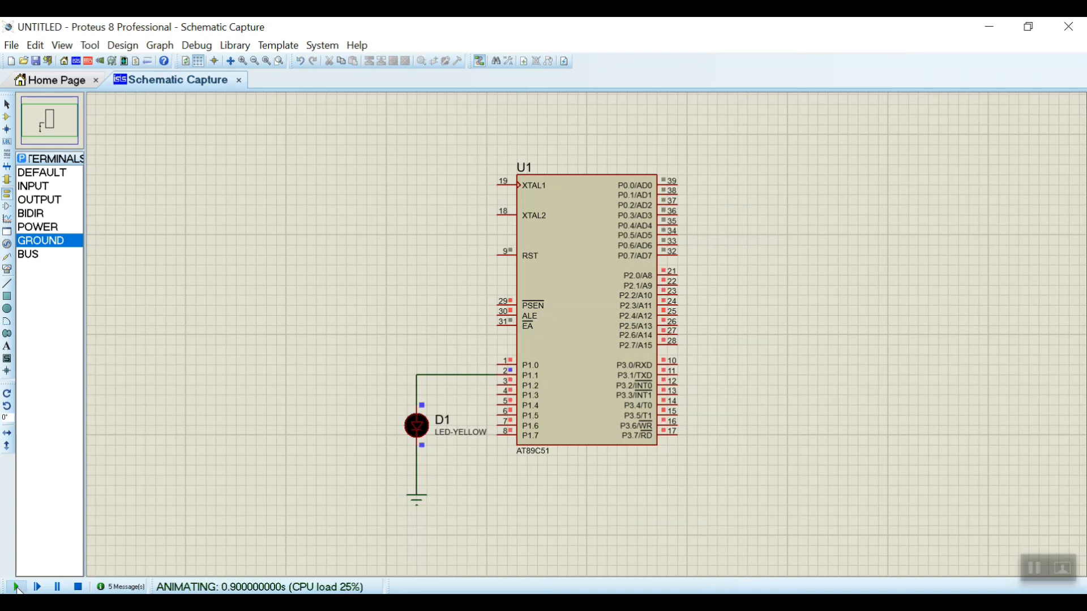